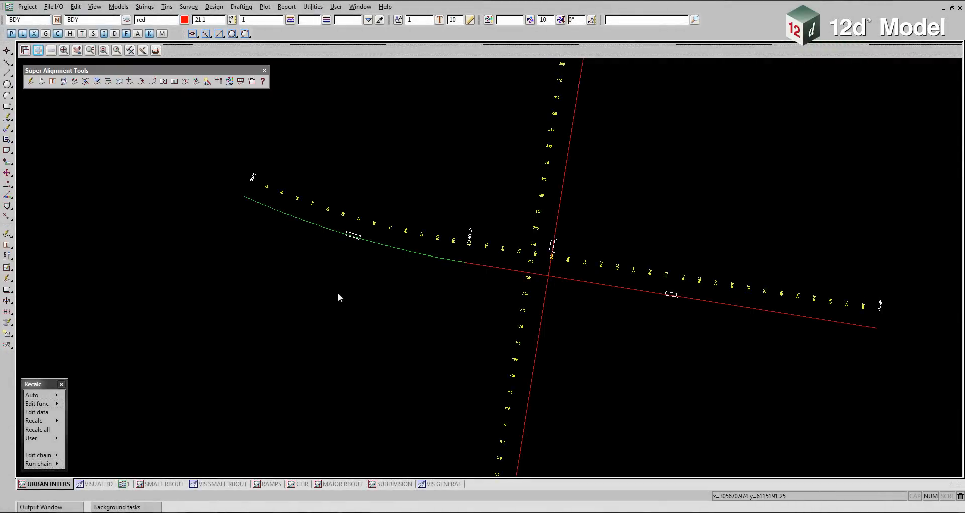
Step: Pin the Design > Roads > Components menu as a panel and move it to the top-left
left_click(213, 6)
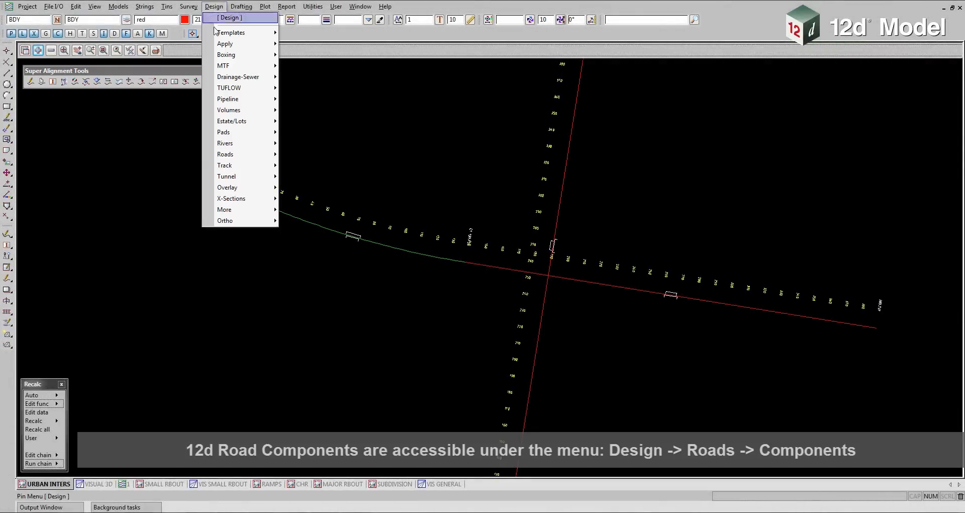
mouse_move(225, 154)
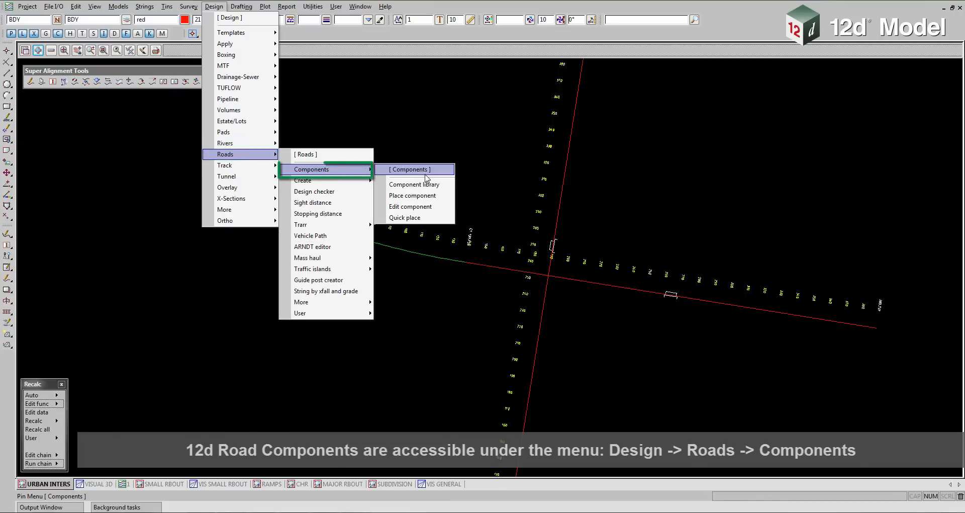
left_click(409, 169)
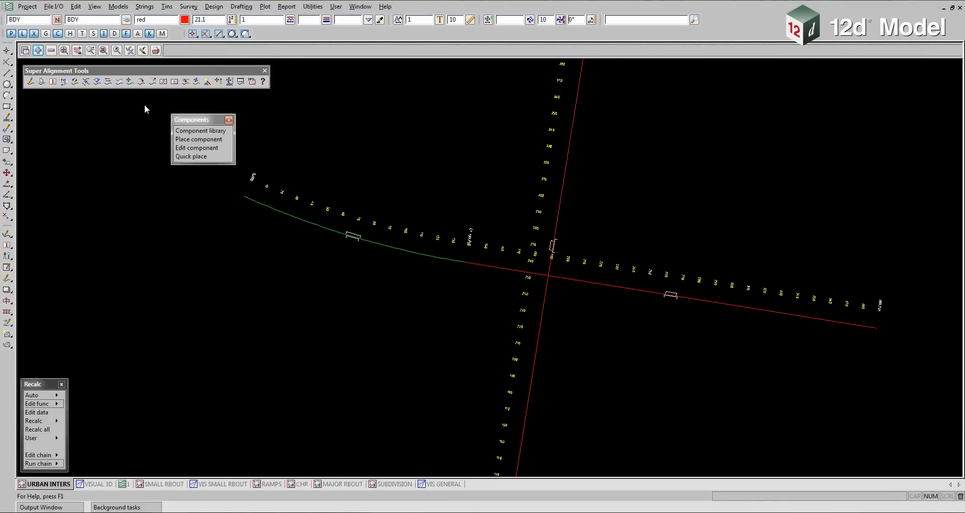
left_click_drag(202, 119, 56, 101)
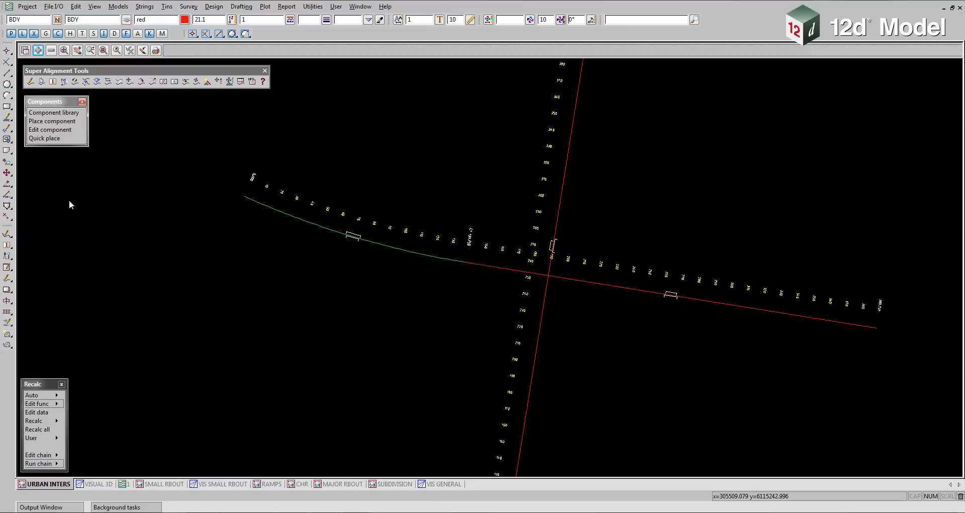
left_click(55, 113)
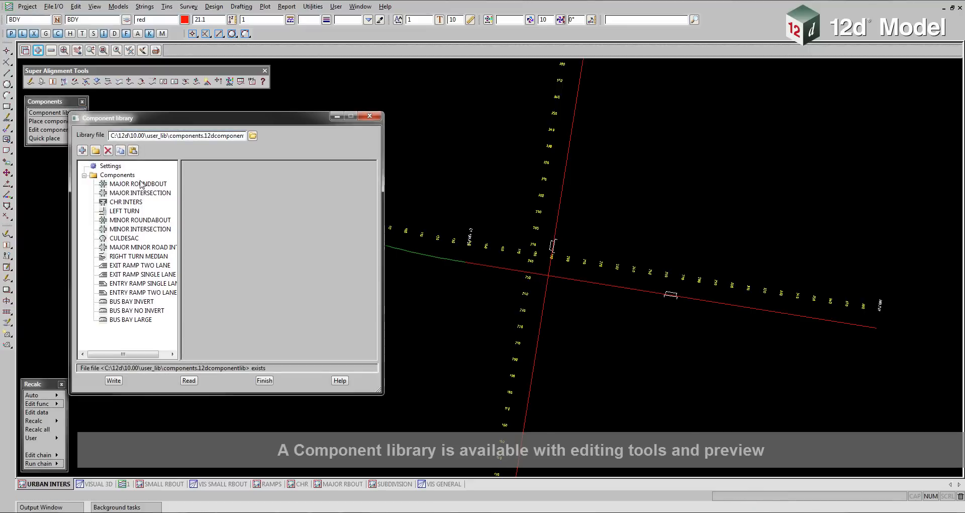
left_click(138, 183)
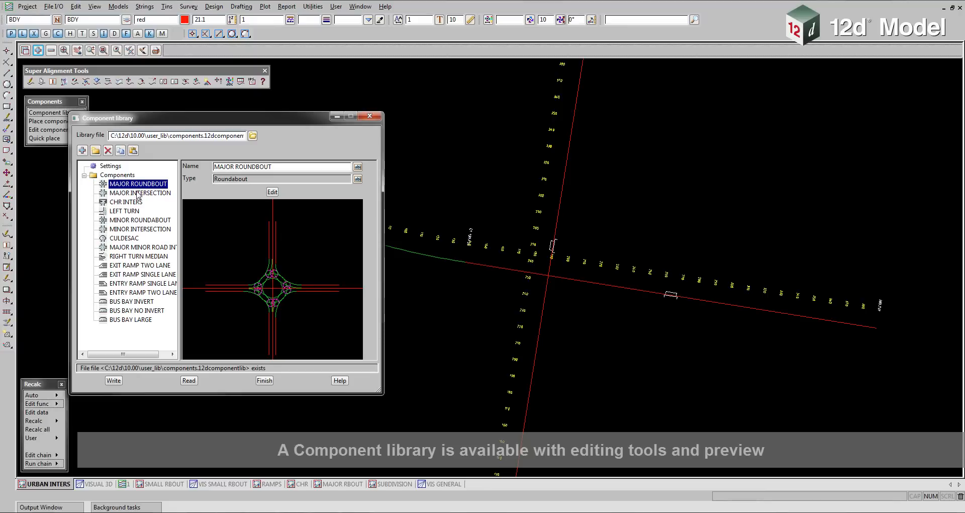
left_click(139, 193)
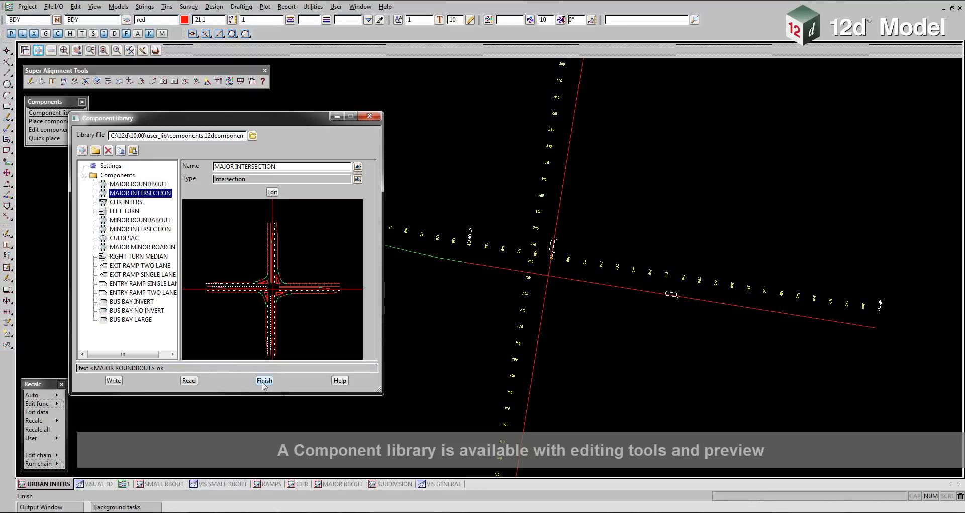
left_click(264, 380)
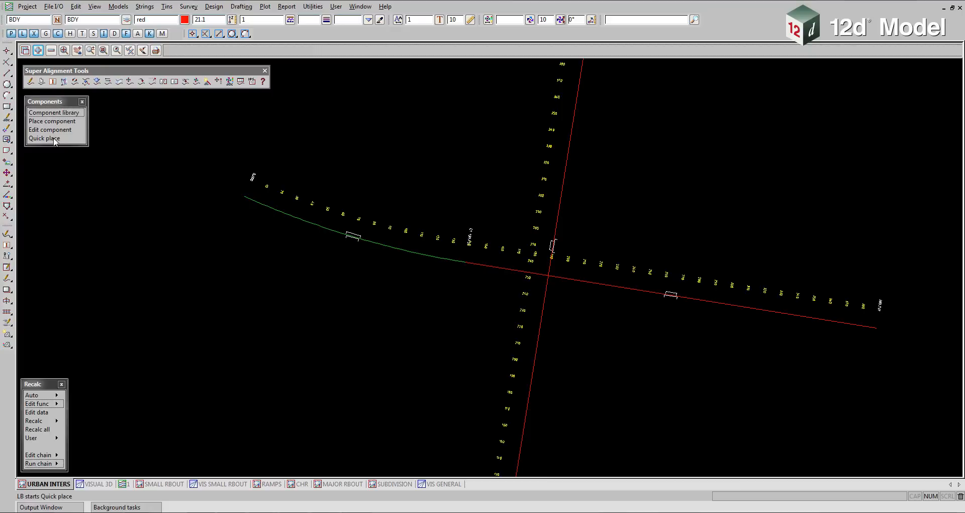
Step: Start Quick place and choose MAJOR INTERSECTION as the component to drop at the crossing
left_click(45, 137)
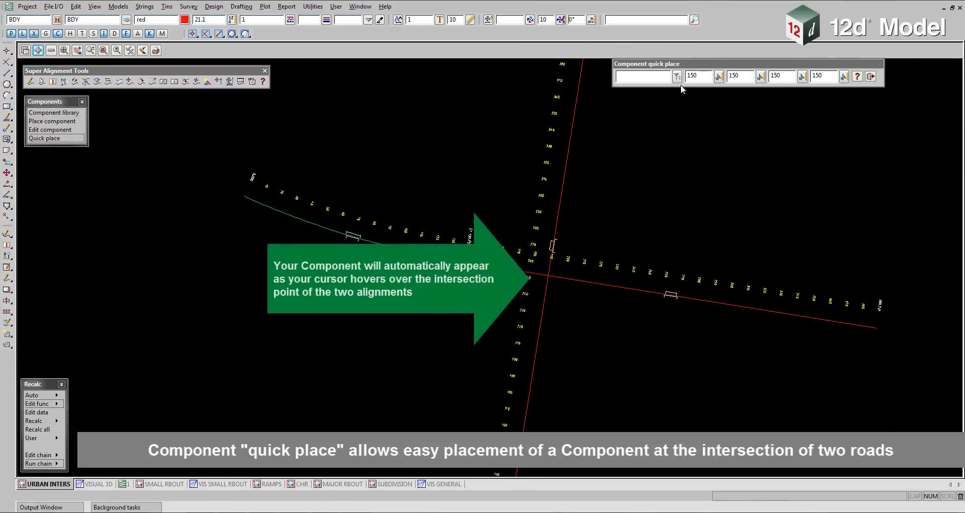
left_click(677, 75)
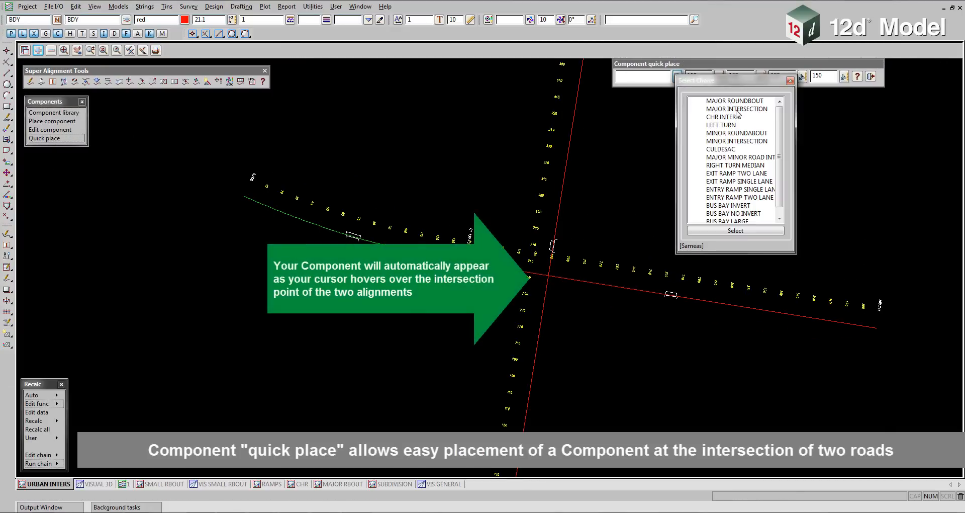
left_click(735, 109)
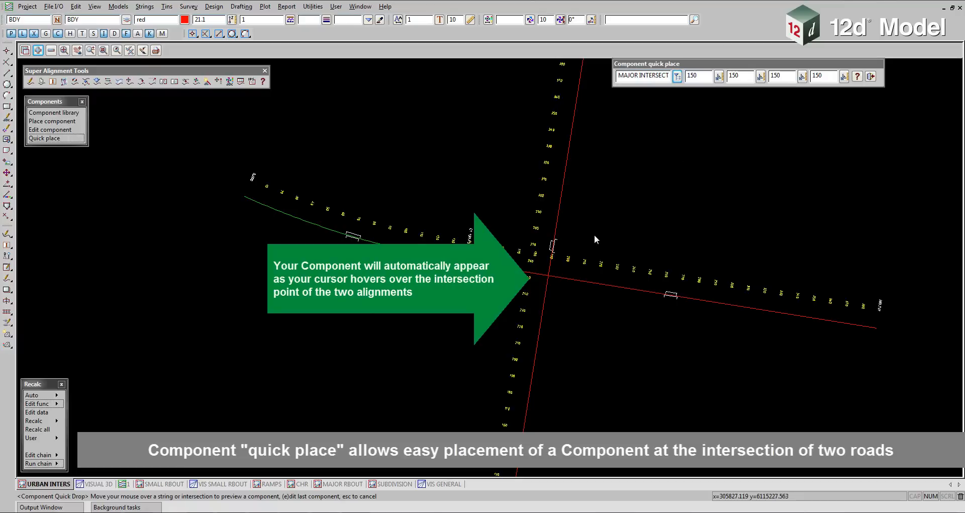
mouse_move(548, 278)
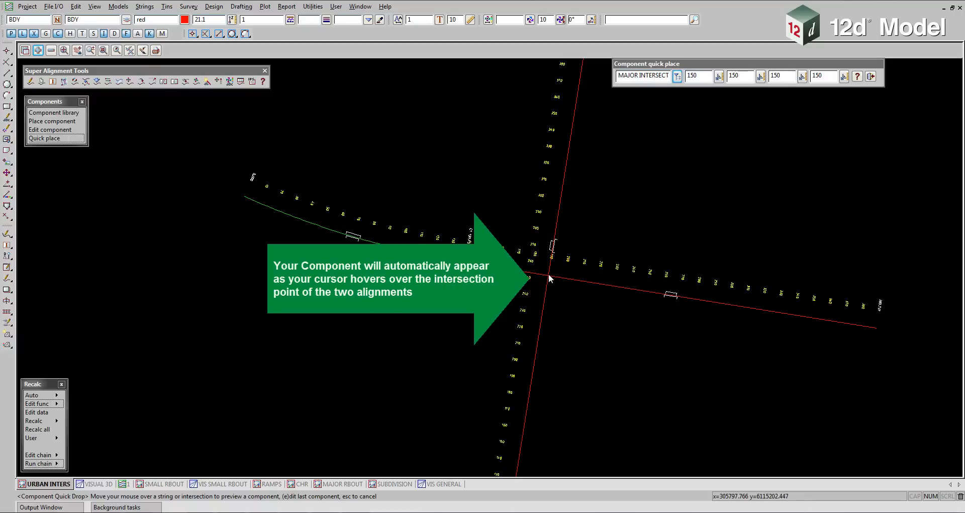
mouse_move(548, 278)
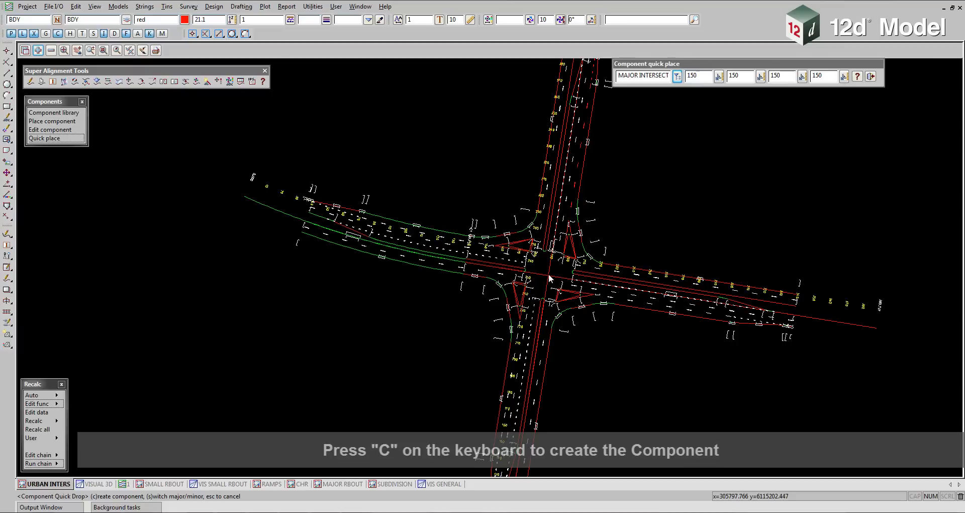
mouse_move(881, 102)
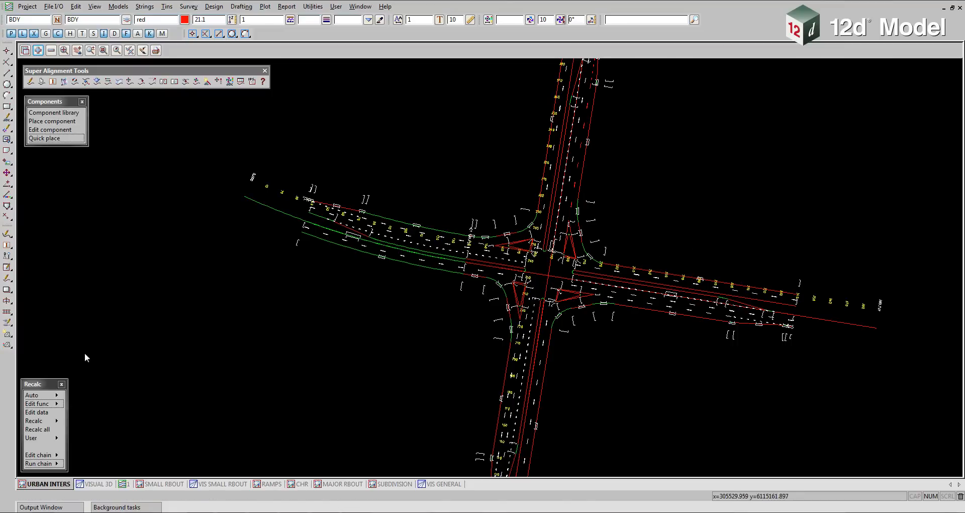
Step: Edit the placed intersection's definition, confirming it detaches from the library component
left_click(36, 403)
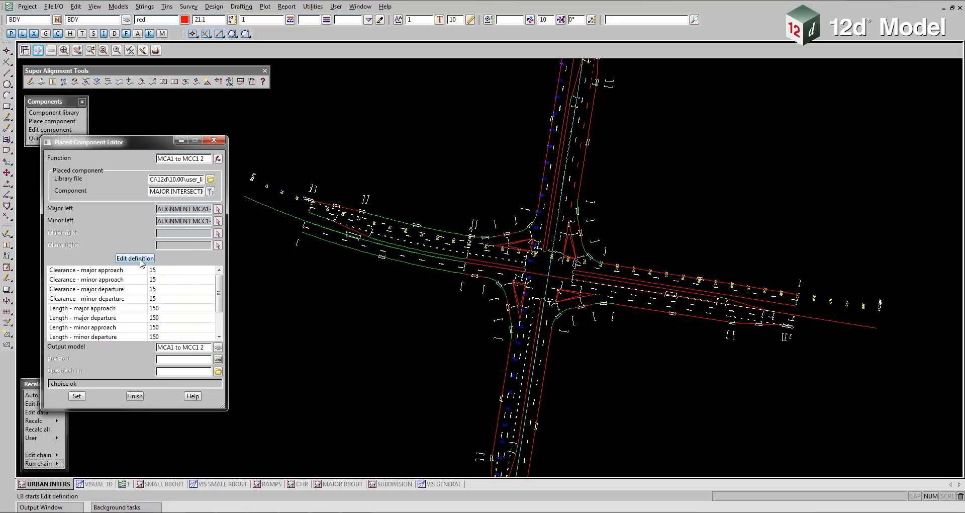
left_click(135, 258)
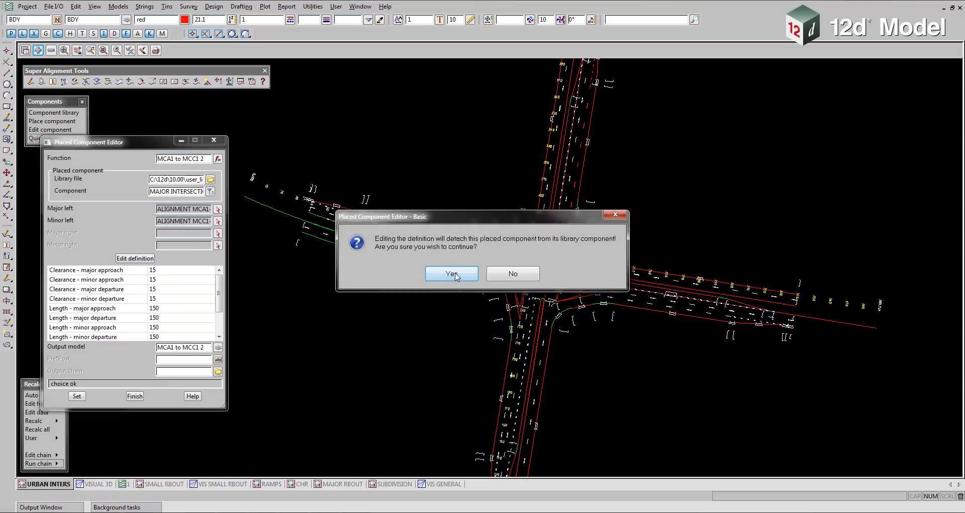
left_click(451, 273)
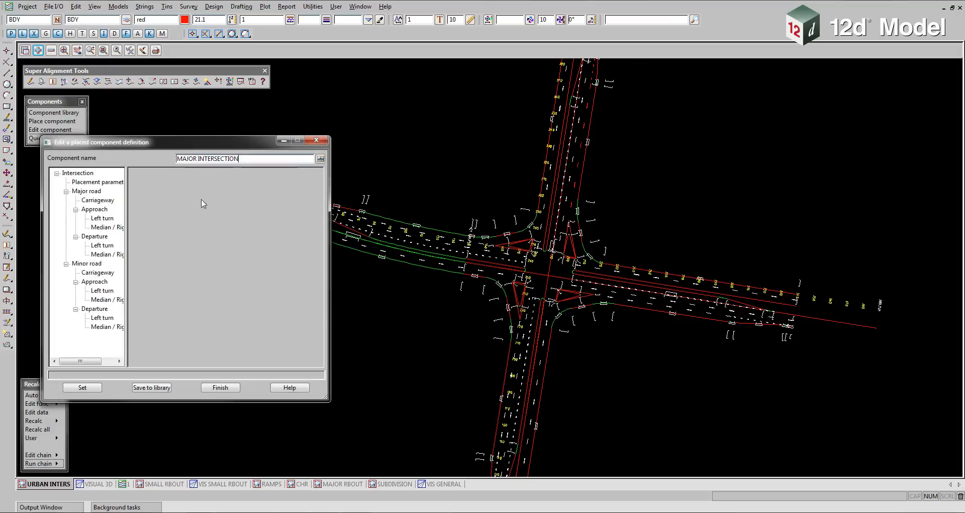
Step: Browse the major and minor road approach/departure nodes, then show the Major road Carriageway settings
left_click(87, 191)
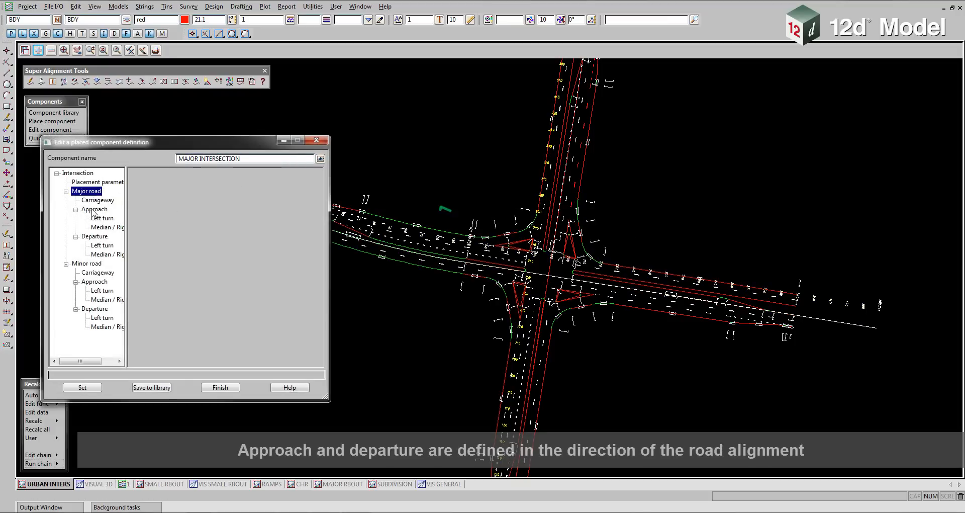
left_click(94, 209)
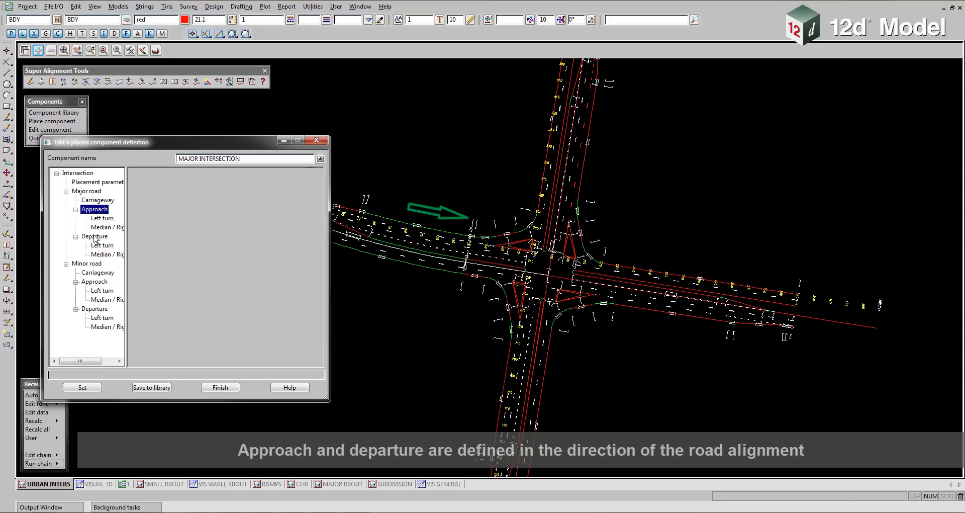
left_click(94, 235)
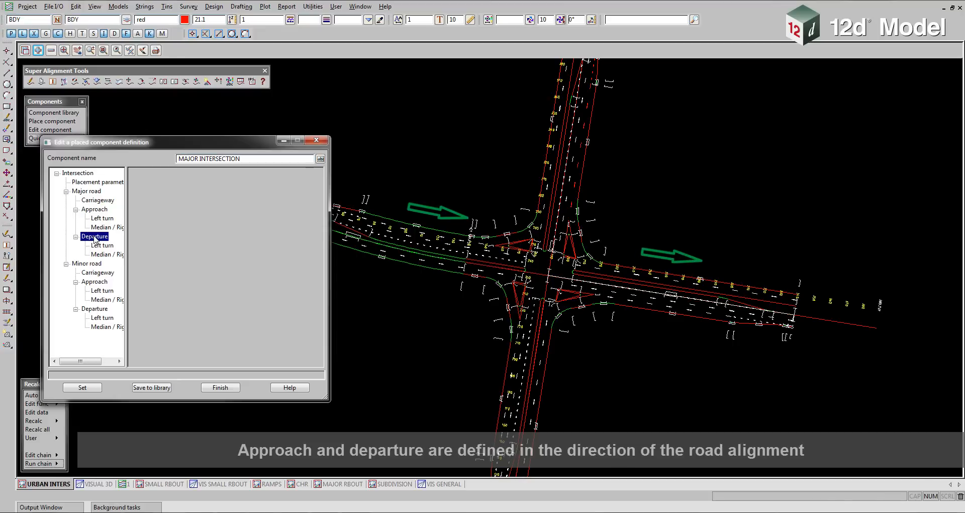
left_click(86, 263)
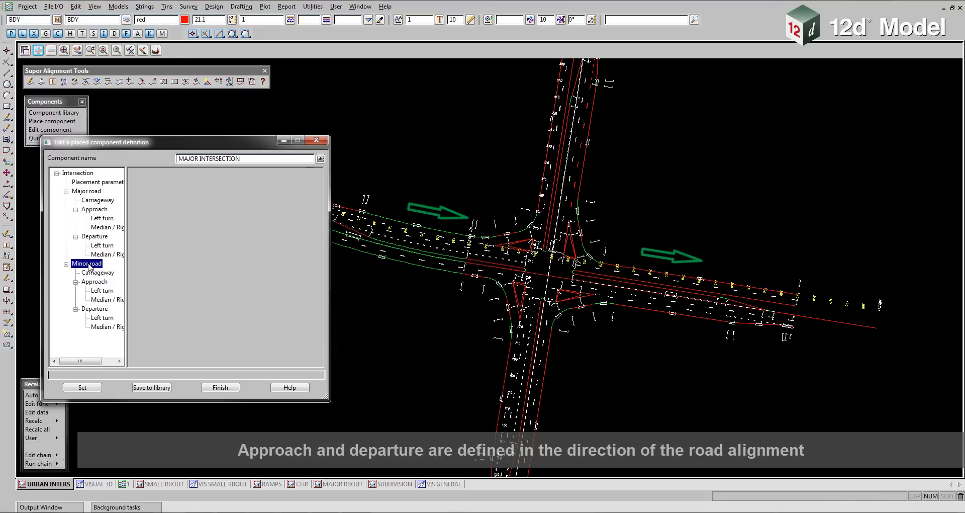
left_click(93, 281)
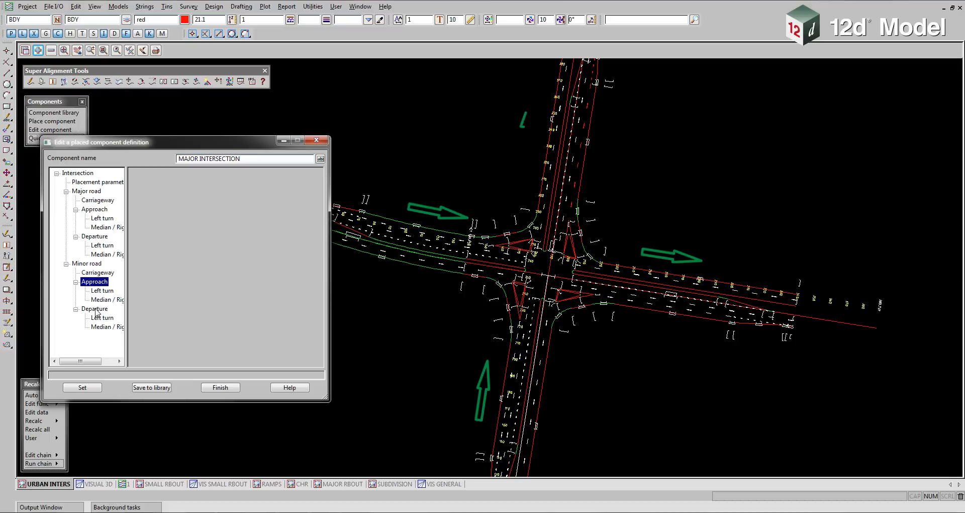
left_click(95, 309)
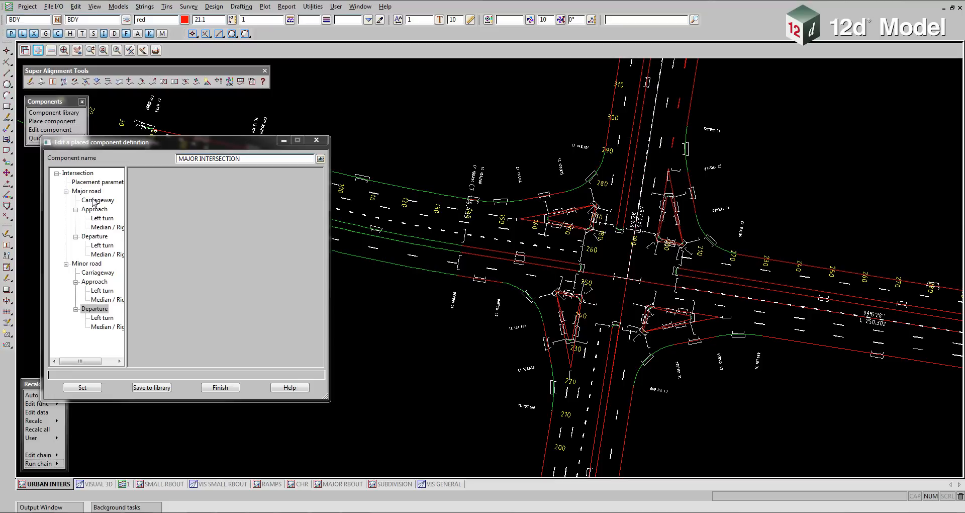
left_click(98, 199)
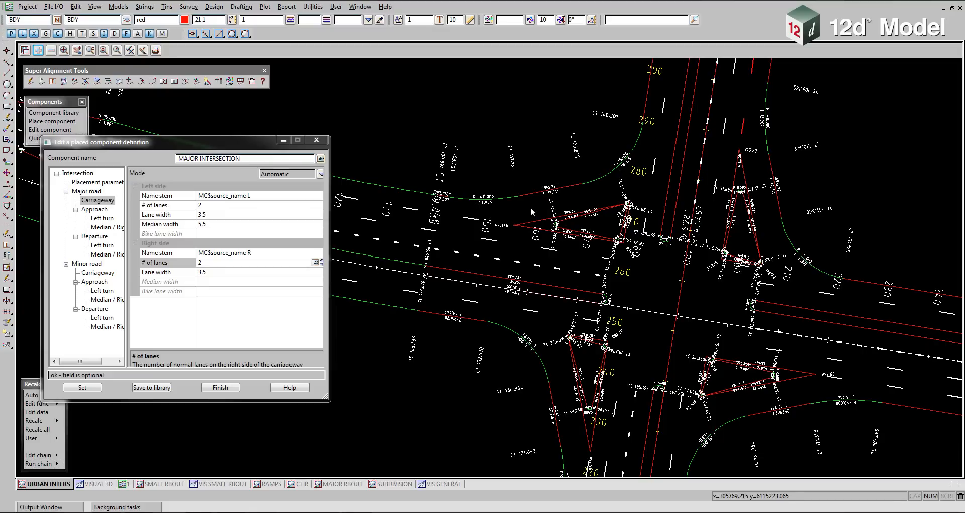
Step: Set the major road left-side bike lane width to 1.5 and recreate the intersection
left_click(166, 234)
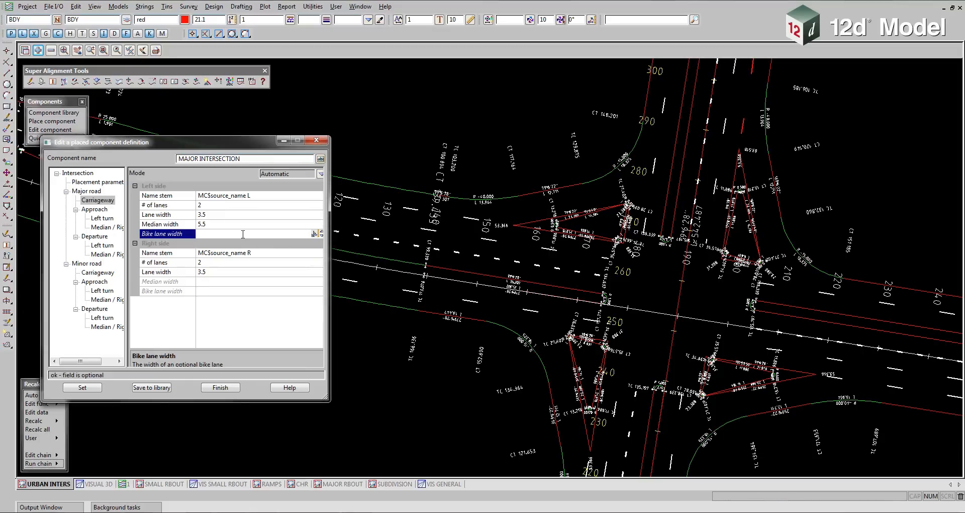
type("1.5")
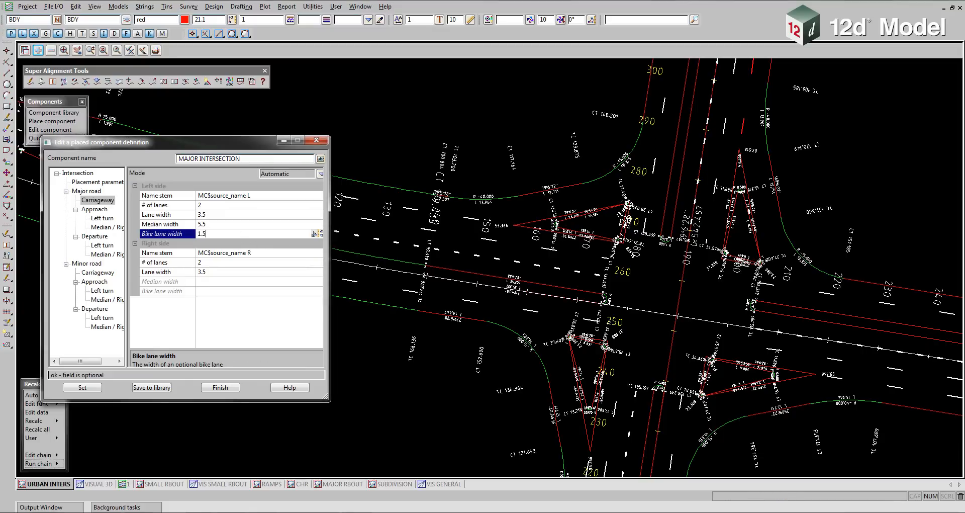
left_click(81, 387)
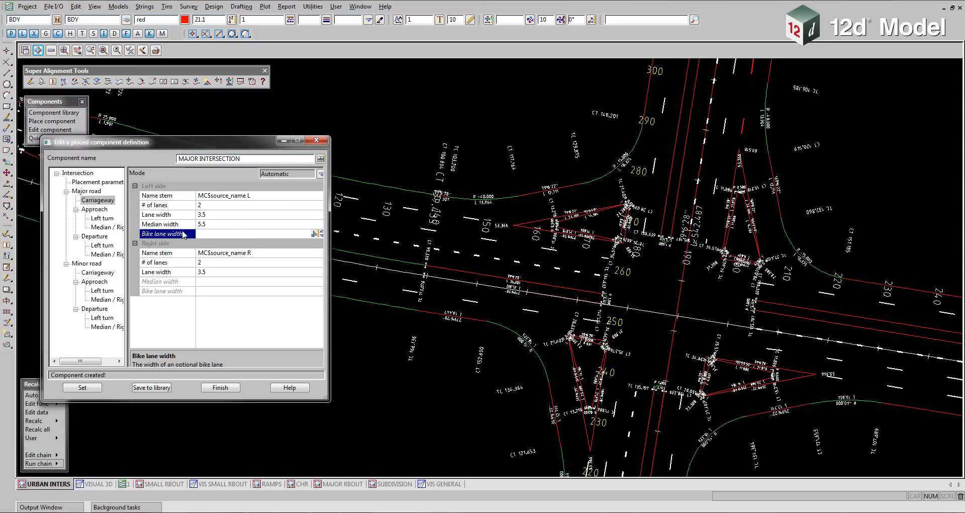
mouse_move(520, 243)
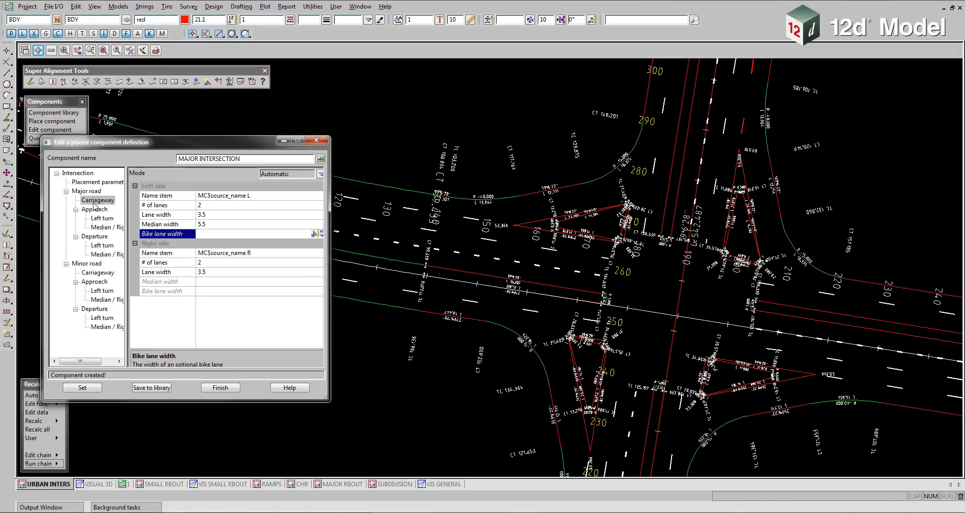
left_click(94, 209)
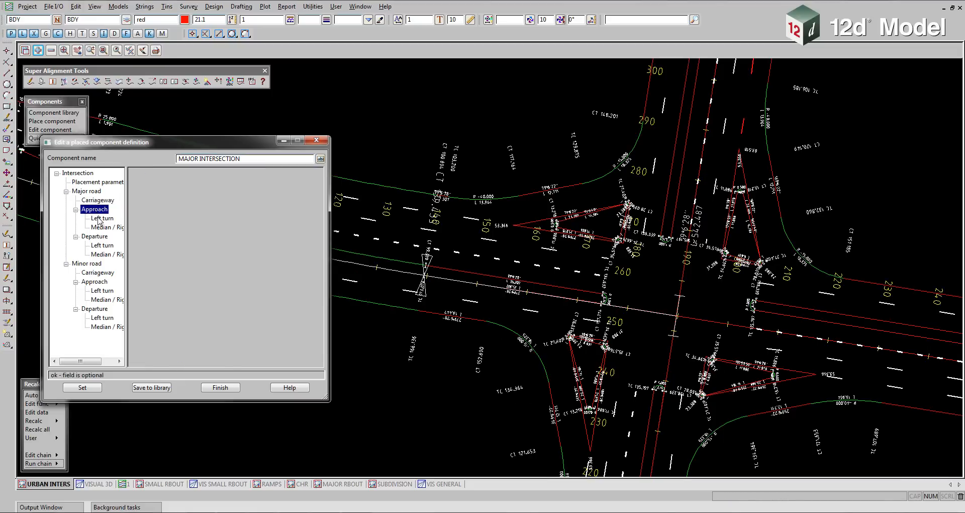
Step: Set the approach left turn type to Free, then Stand up, and show its kerb return (radius 12.5)
left_click(102, 218)
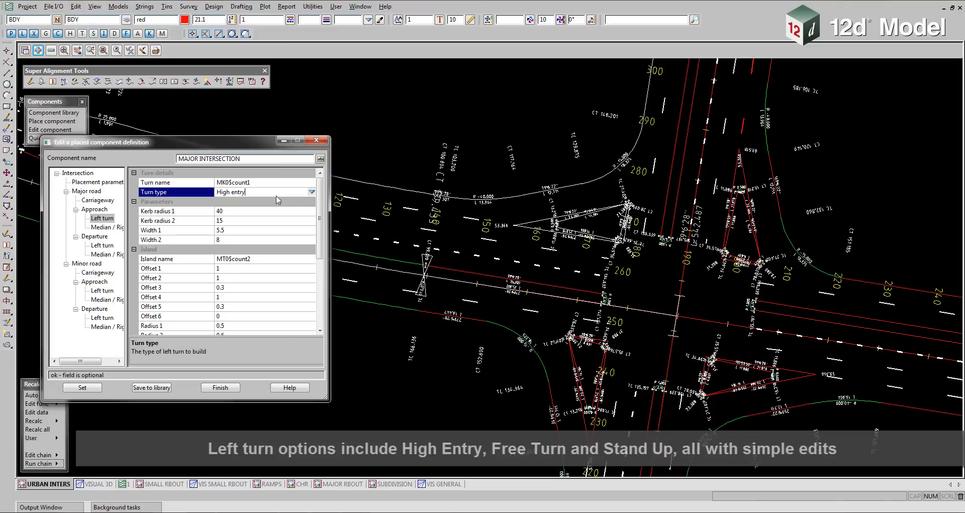
left_click(312, 192)
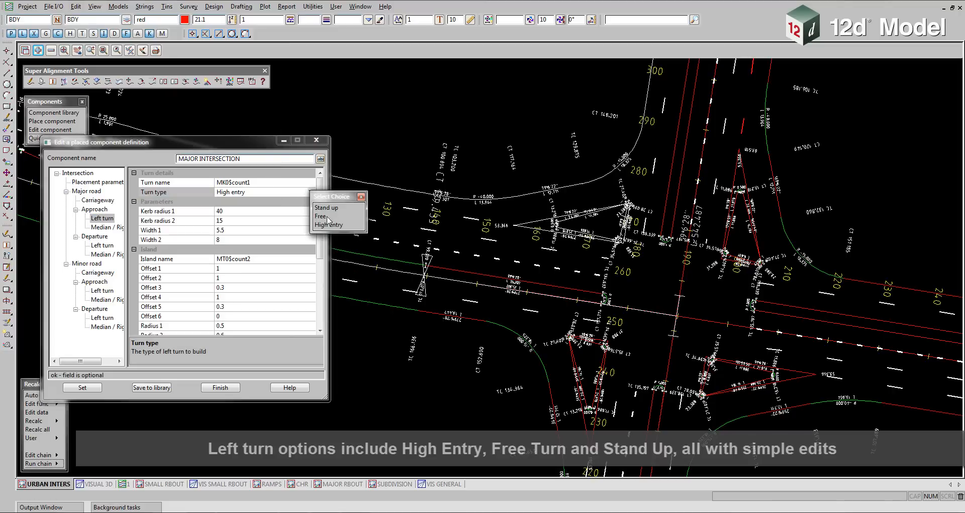
left_click(321, 216)
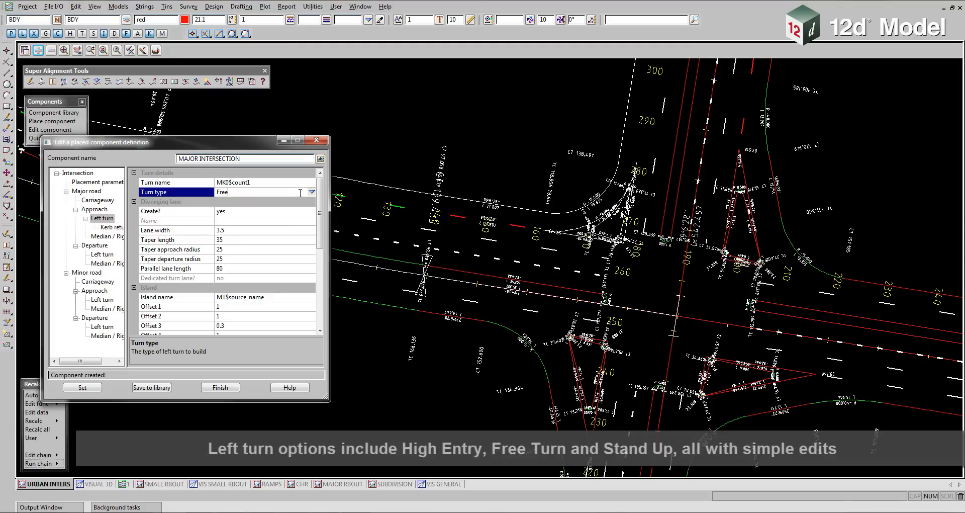
left_click(312, 191)
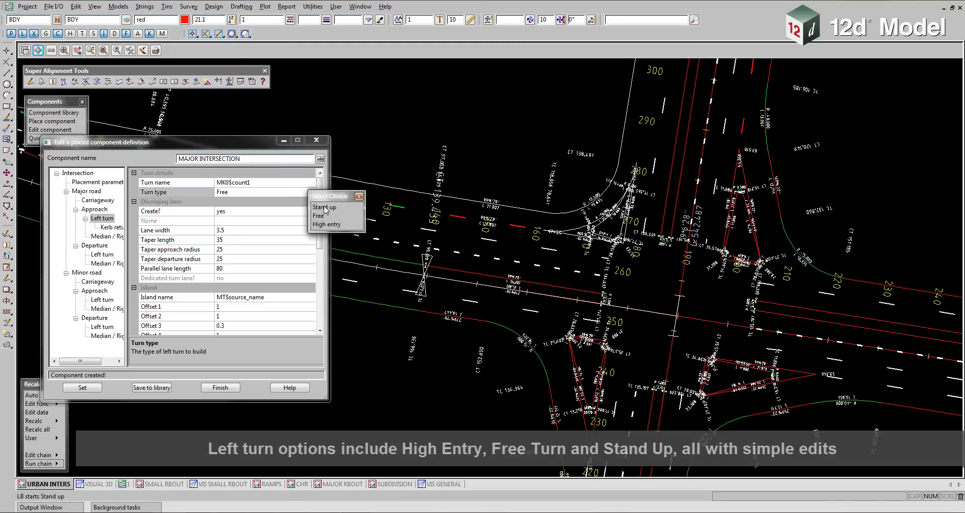
left_click(325, 206)
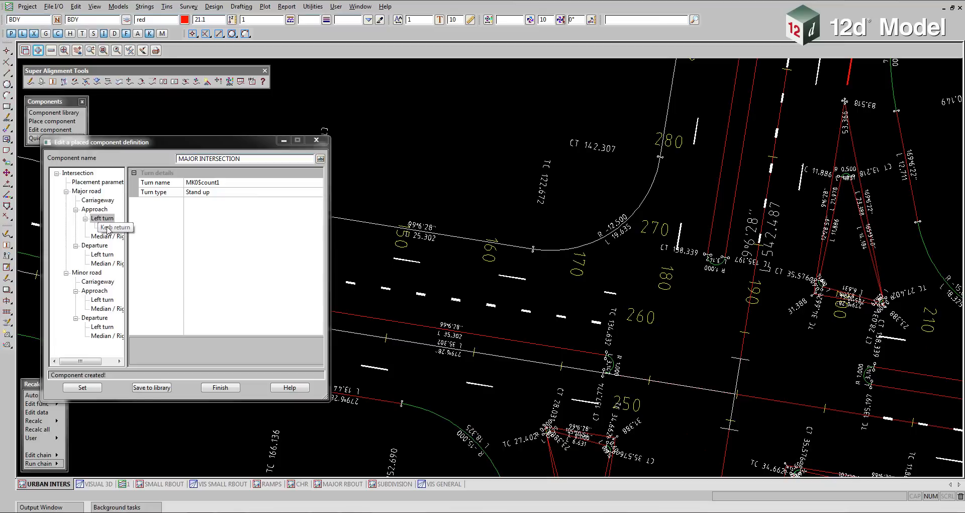
left_click(112, 226)
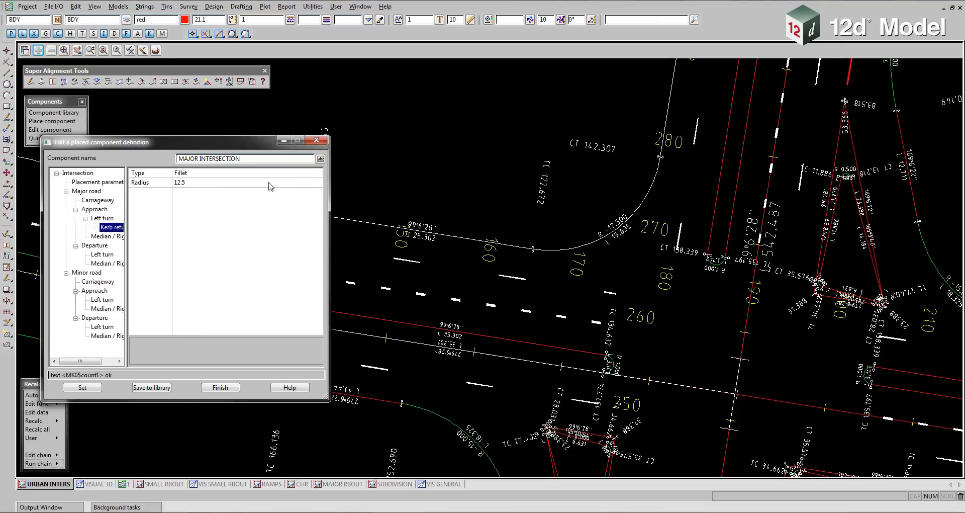
left_click(139, 182)
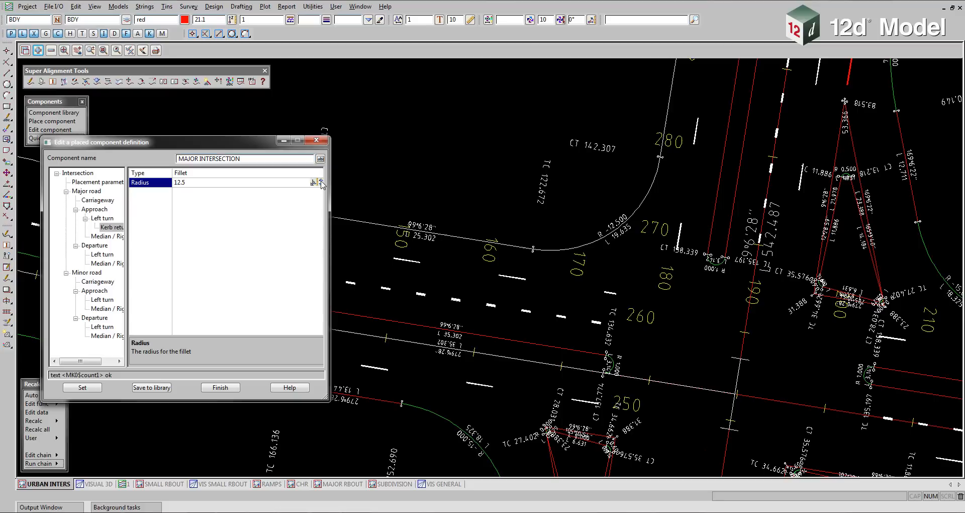
Step: Set the kerb return radius to 13.5, then make it Two Centred and finally Three Centred (15, 10, 30)
type("13.5")
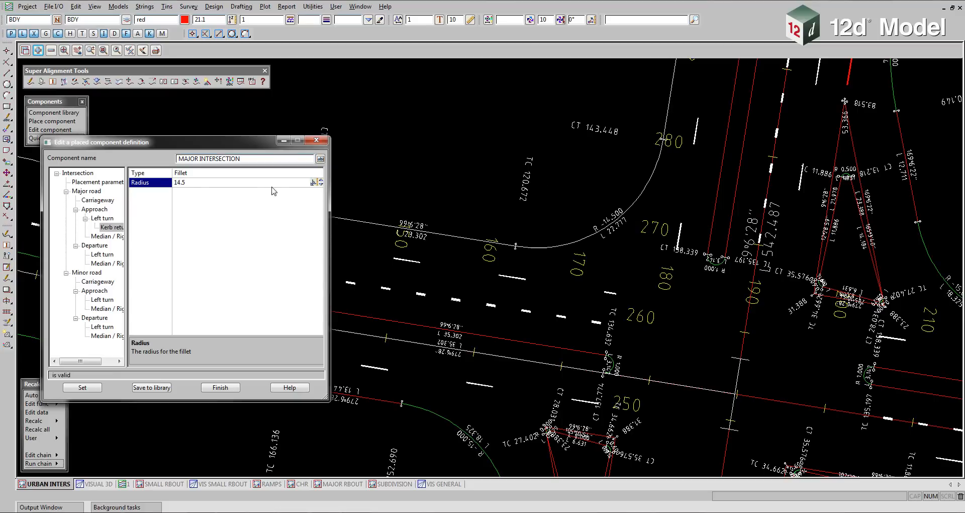
left_click(142, 172)
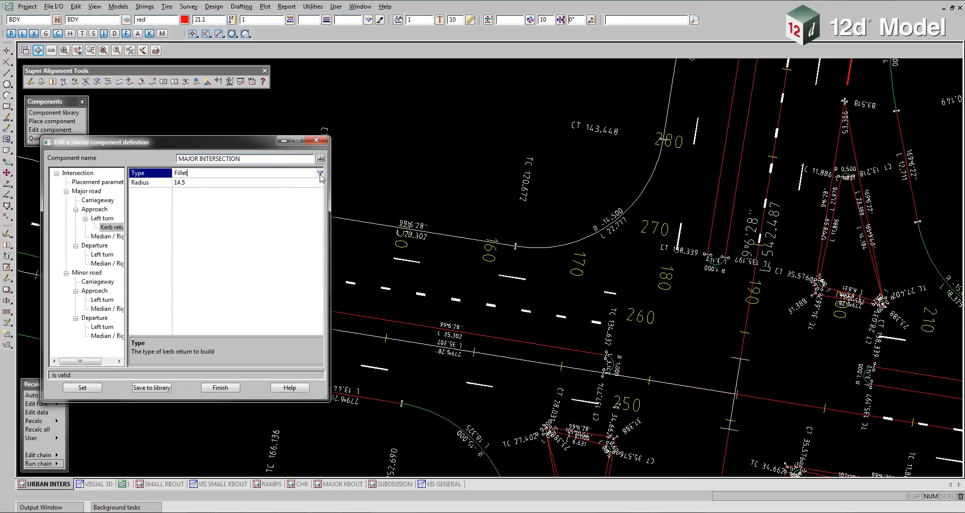
left_click(319, 173)
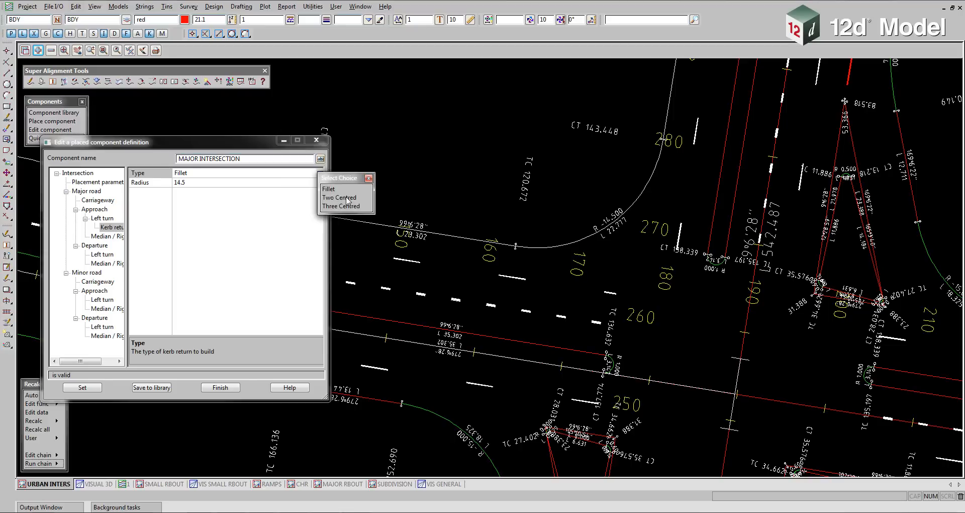
left_click(338, 197)
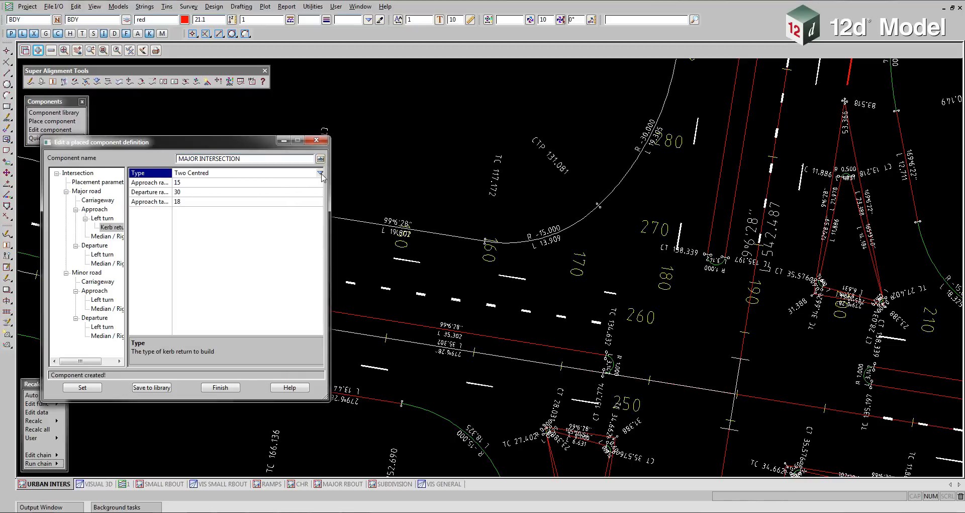
left_click(320, 173)
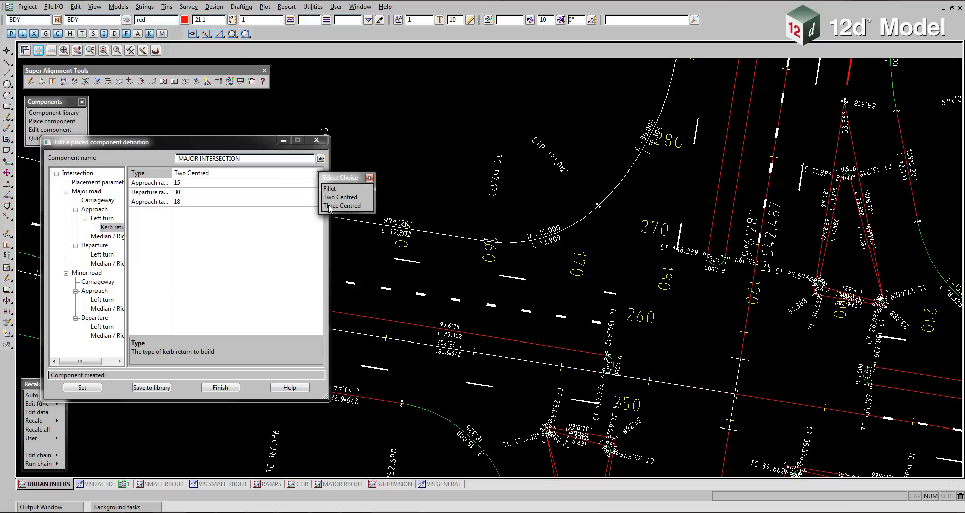
left_click(342, 205)
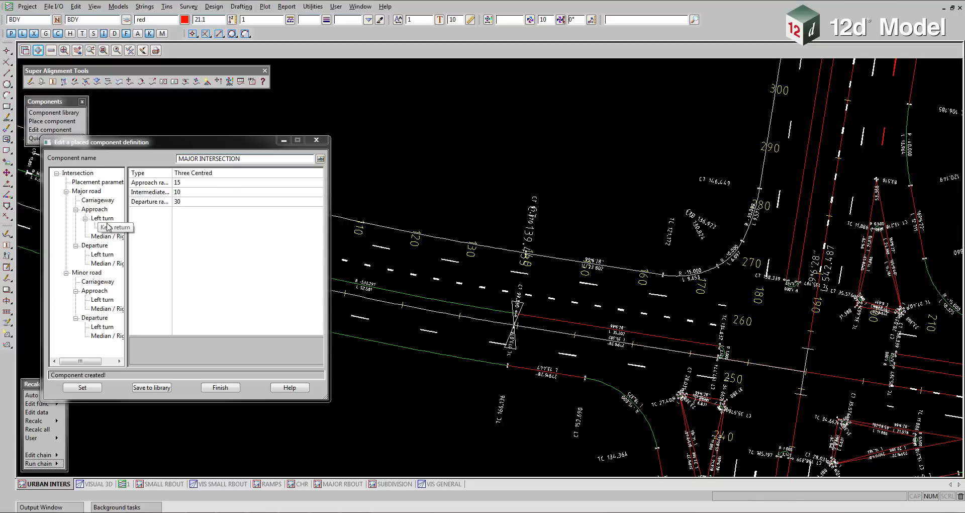
Step: Make the approach left turn High entry with Width 2 set to 8
left_click(102, 219)
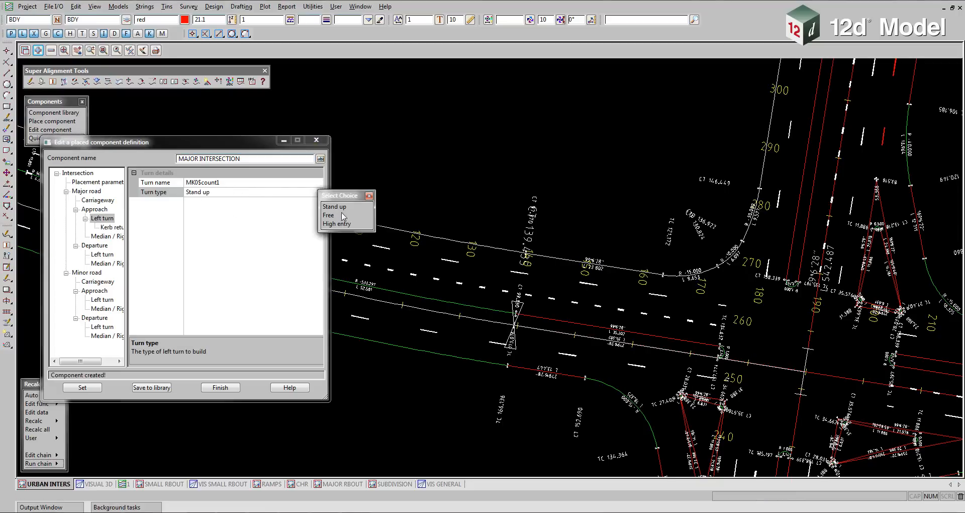
left_click(336, 223)
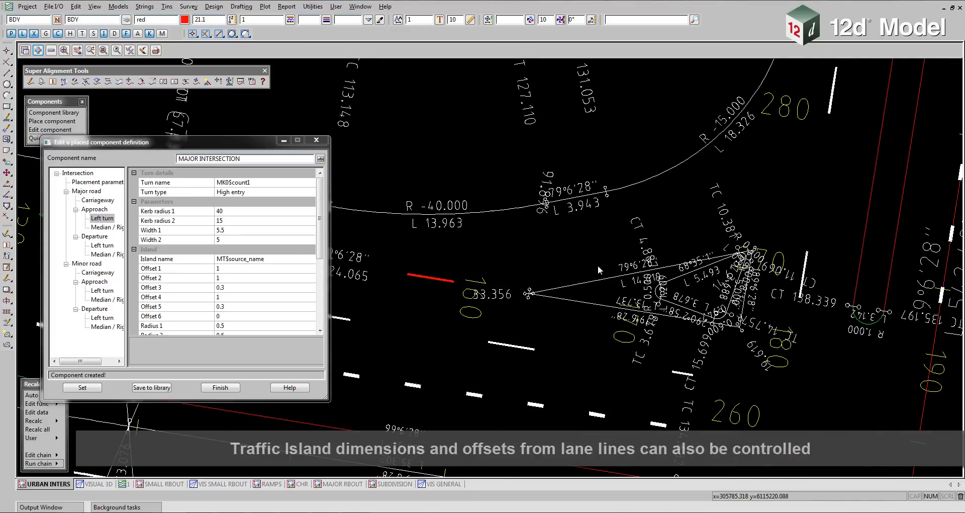
mouse_move(251, 241)
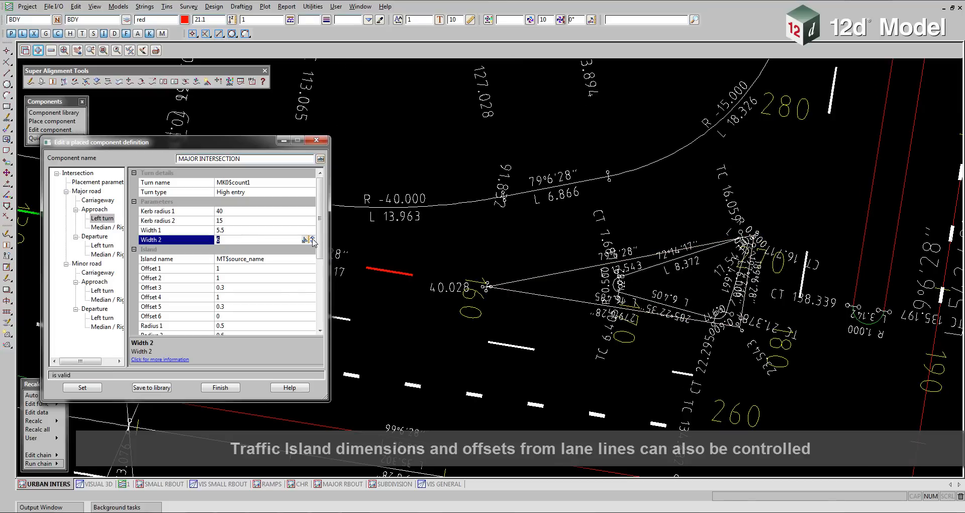
left_click(313, 239)
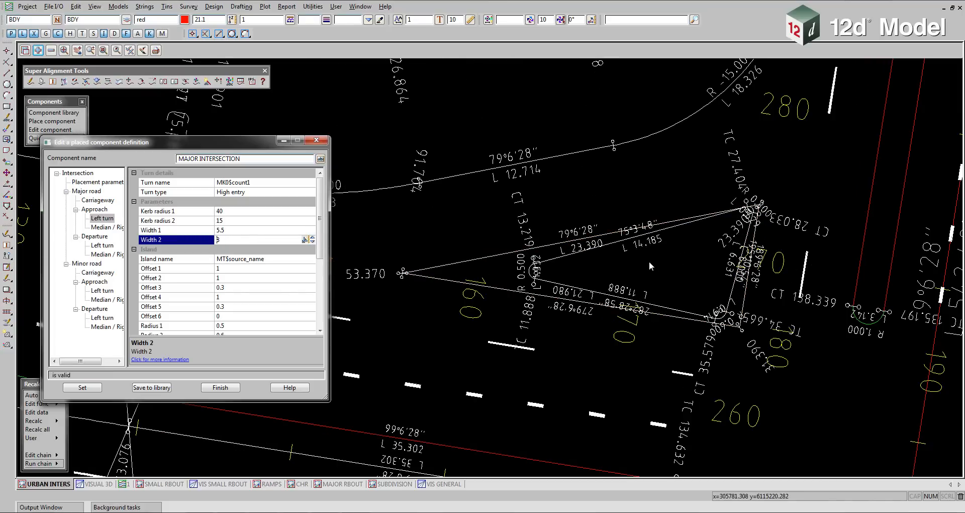
type("8")
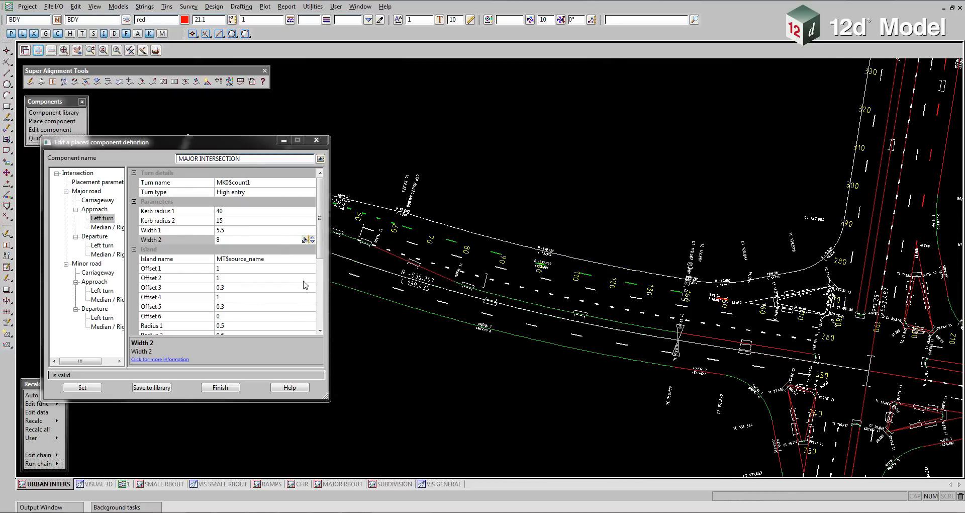
Step: Set the left-turn parallel lane length to 60 and recalc the diverging lane
scroll("down", 3)
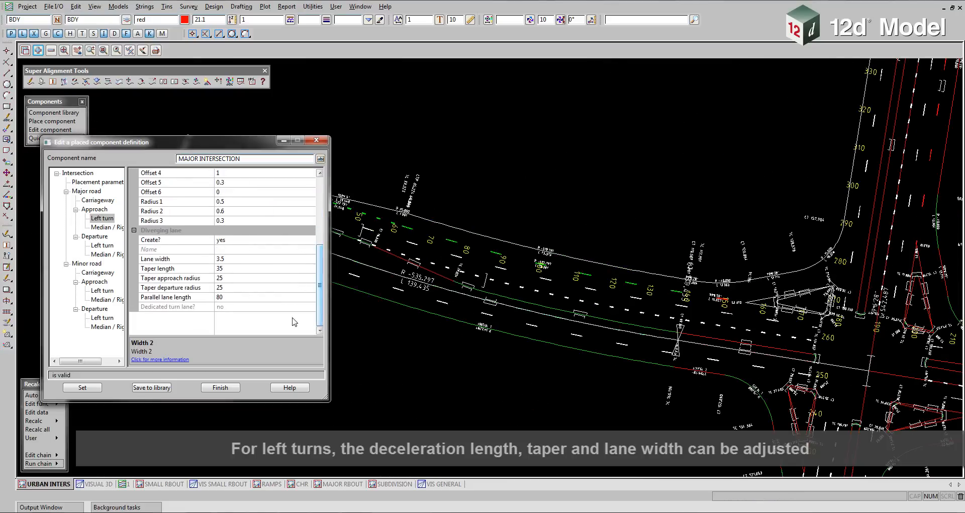
left_click(175, 296)
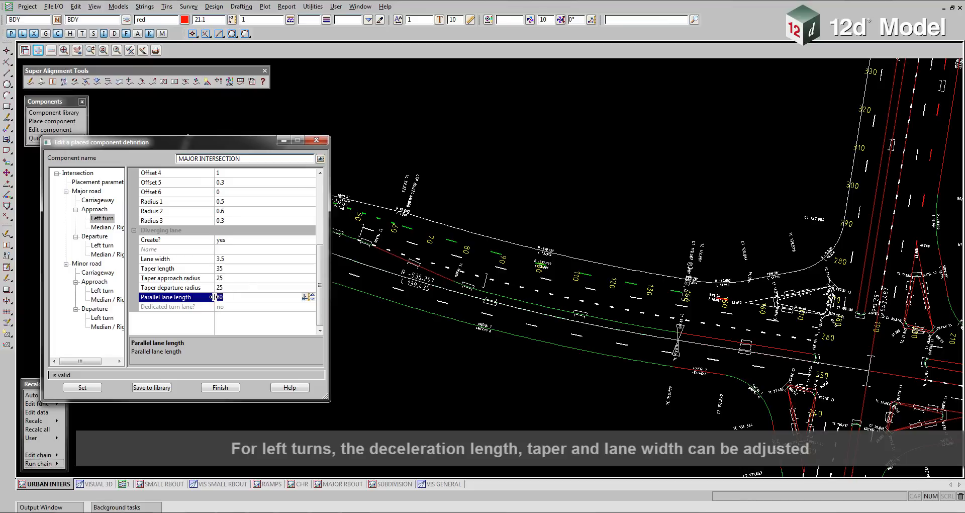
type("60")
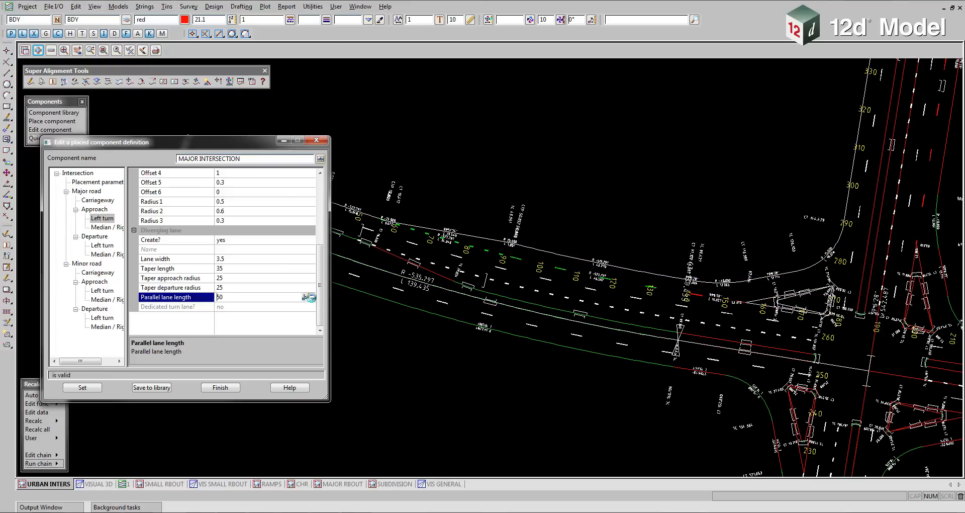
left_click(310, 300)
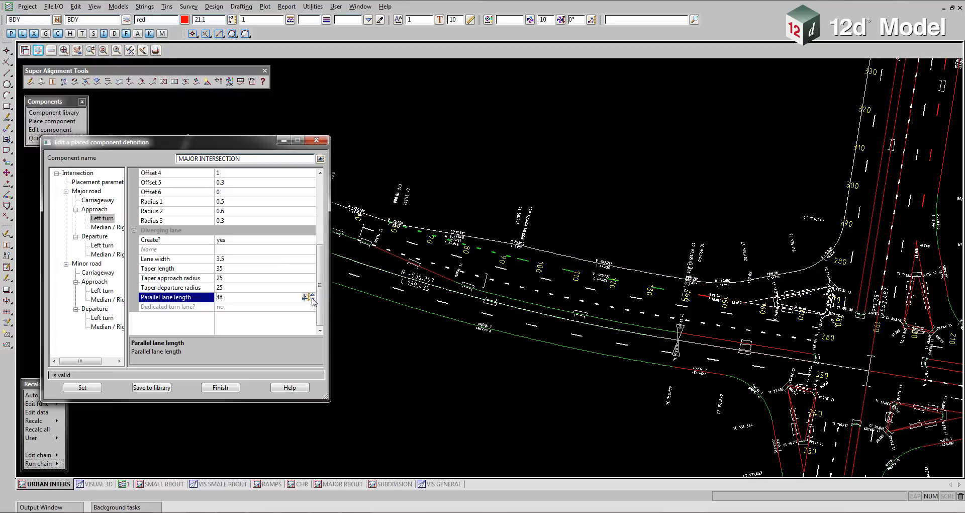
mouse_move(103, 233)
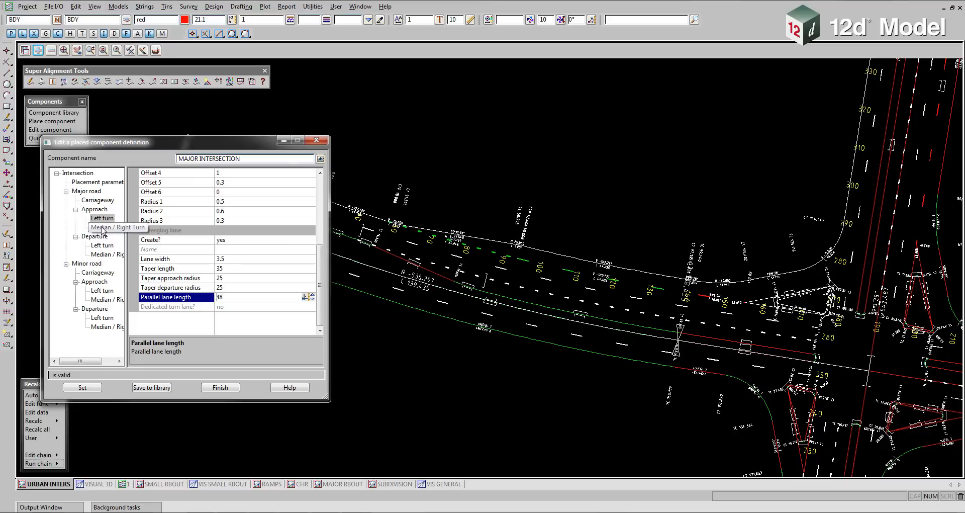
Step: Change the approach right-turn lane width from 3.5 in the Median / Right Turn settings
left_click(109, 226)
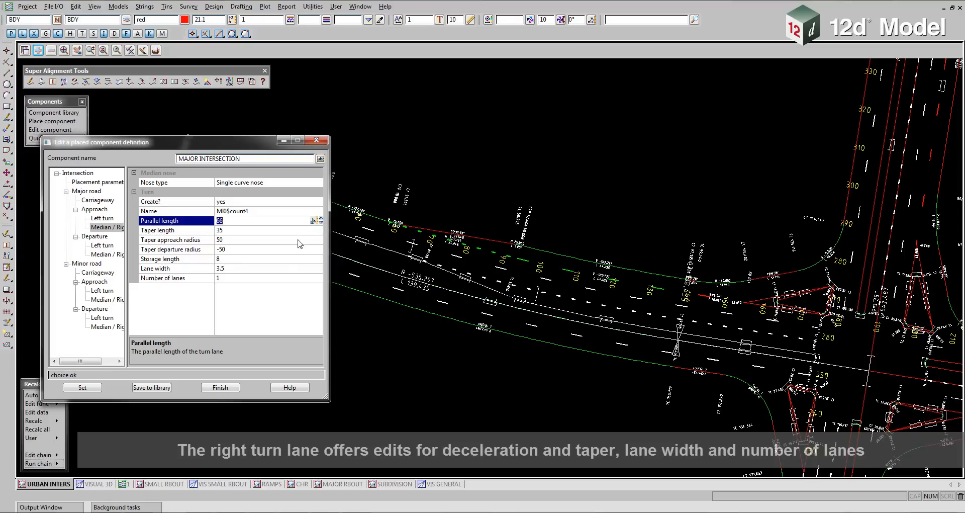
left_click(175, 267)
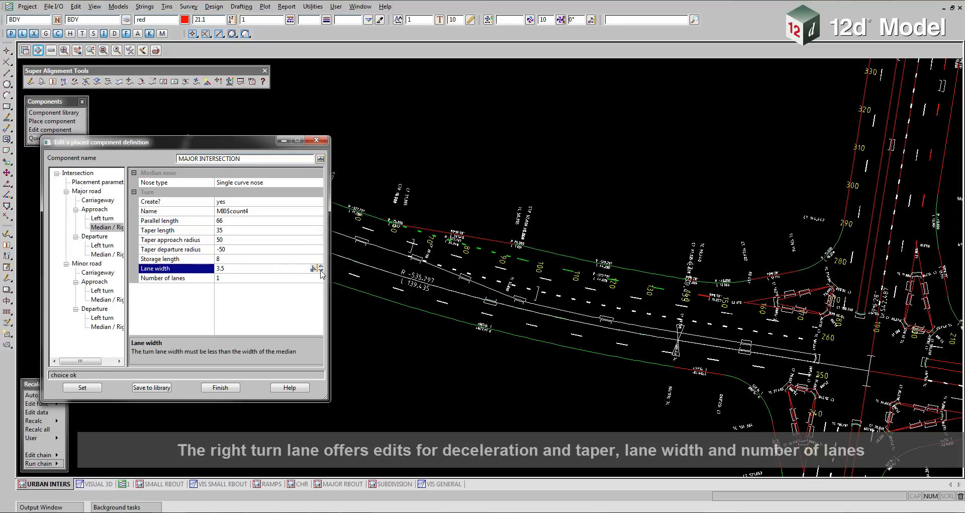
type("5")
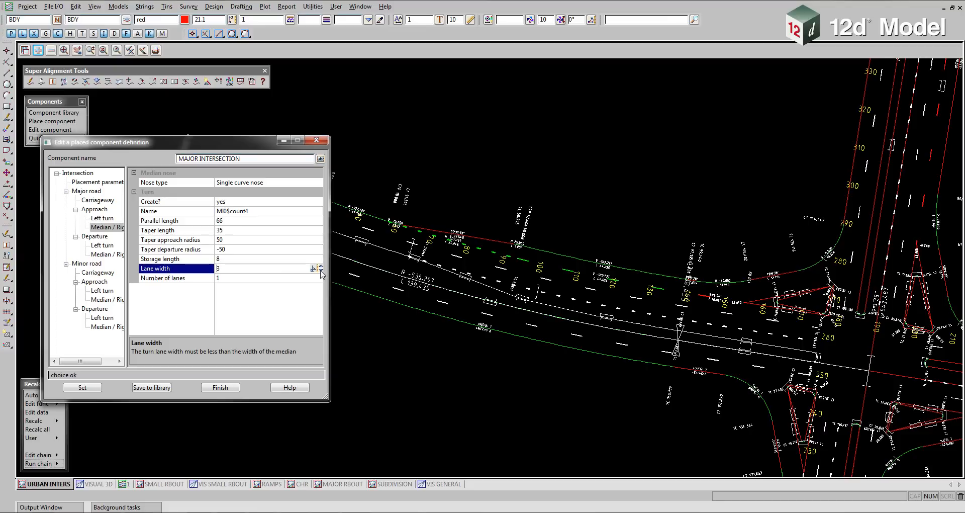
mouse_move(495, 285)
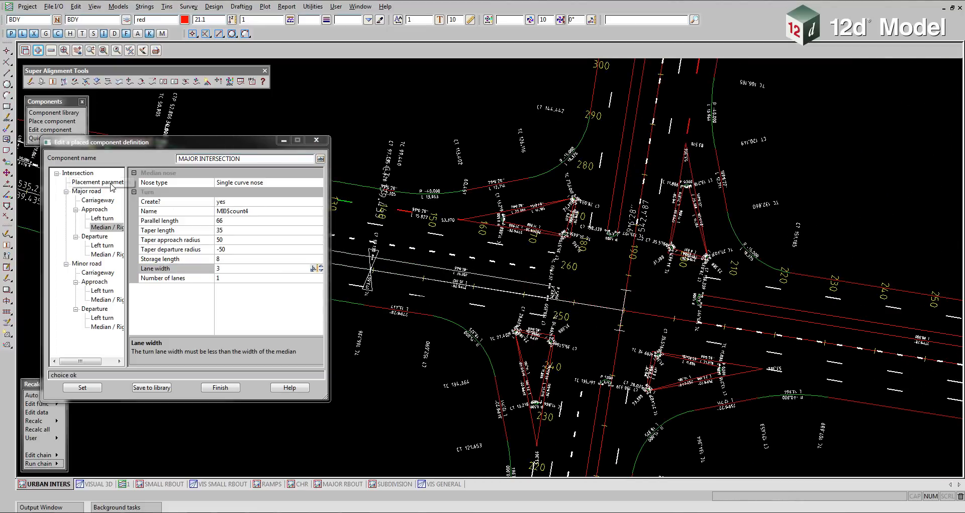
Step: In Placement parameters, set Clearance - minor departure to 10, then restore it to 15
left_click(99, 182)
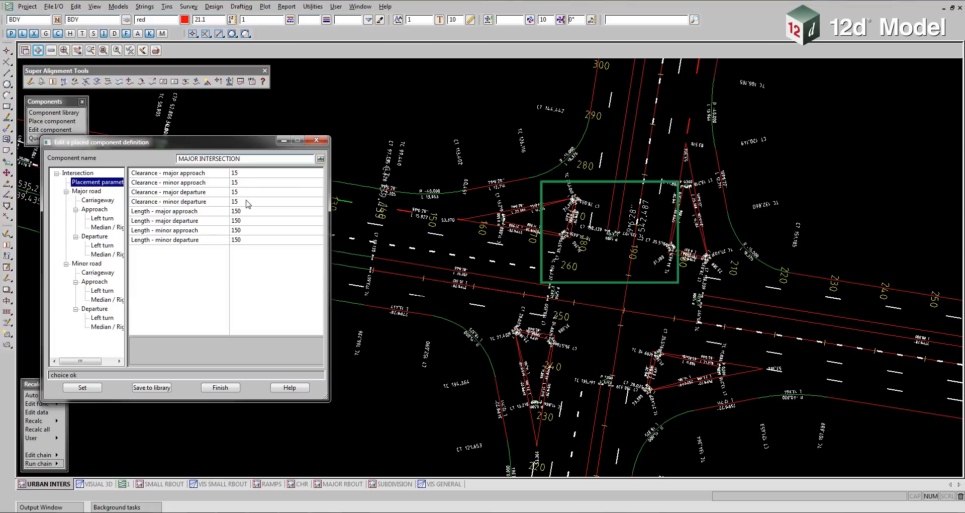
left_click(179, 202)
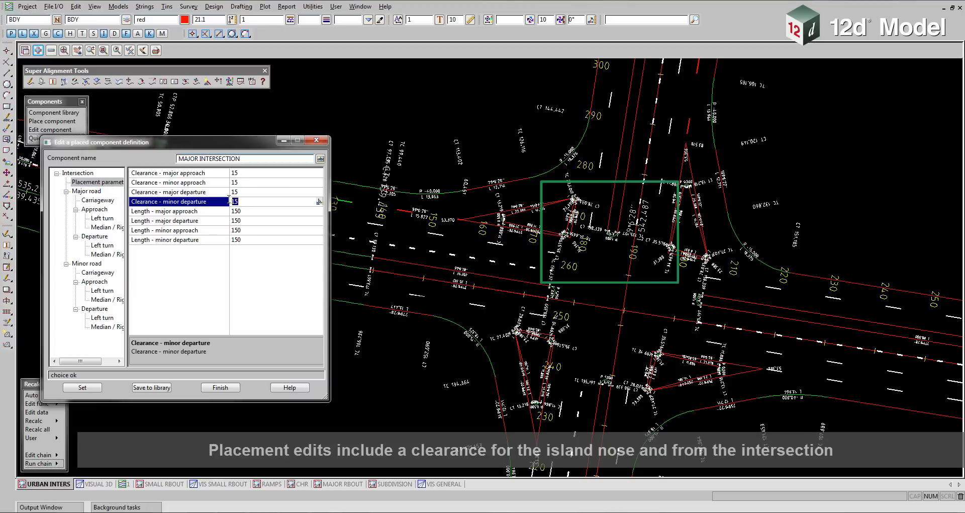
type("10")
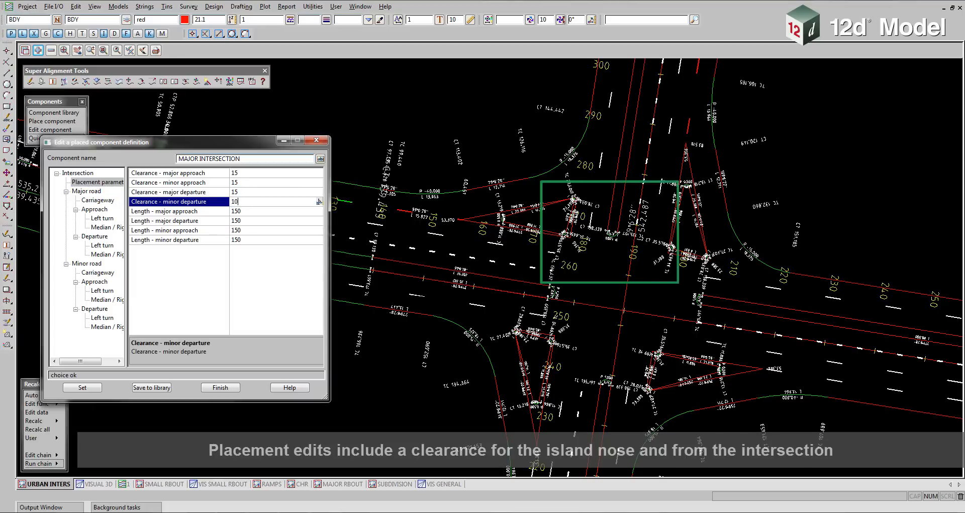
left_click(179, 210)
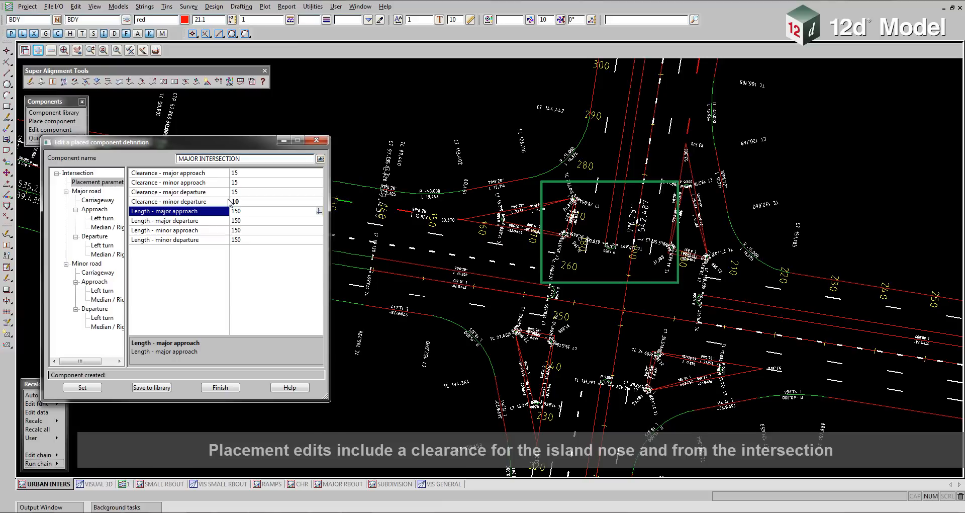
left_click(179, 201)
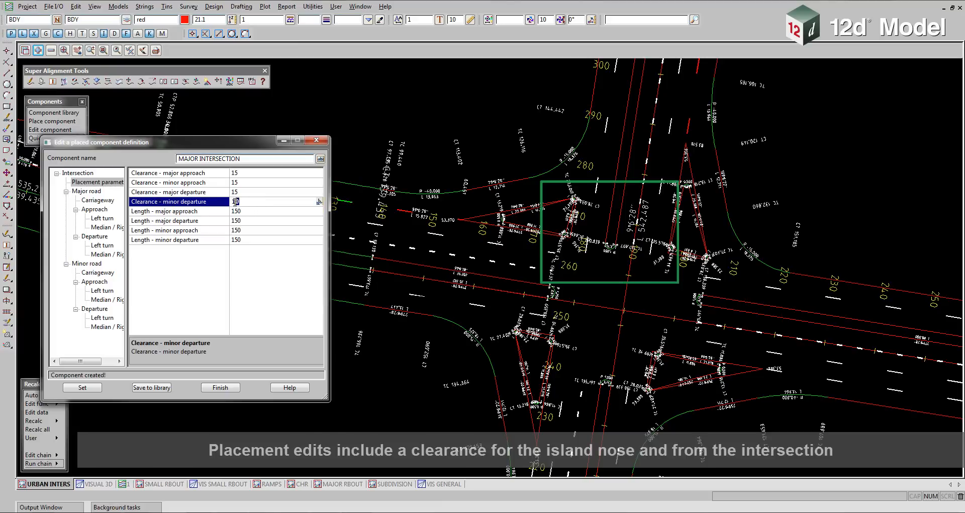
type("5")
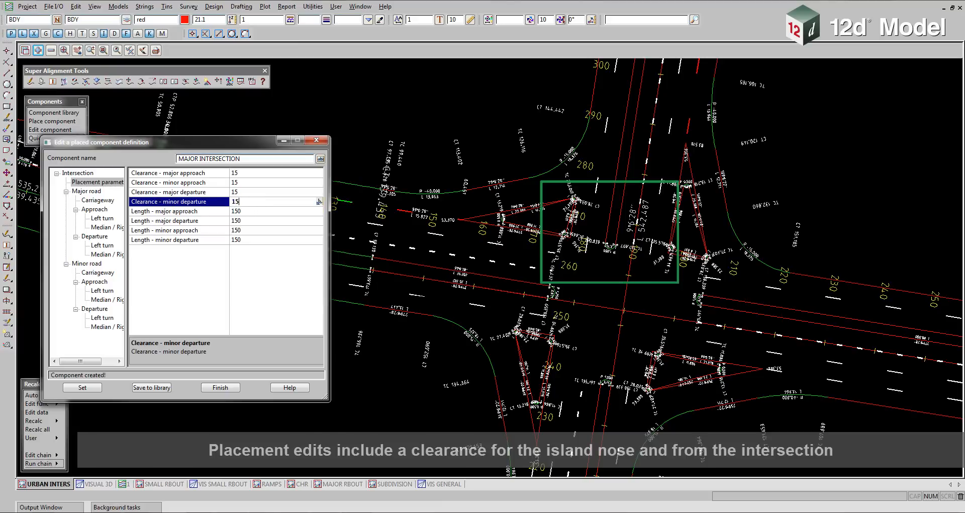
left_click(179, 210)
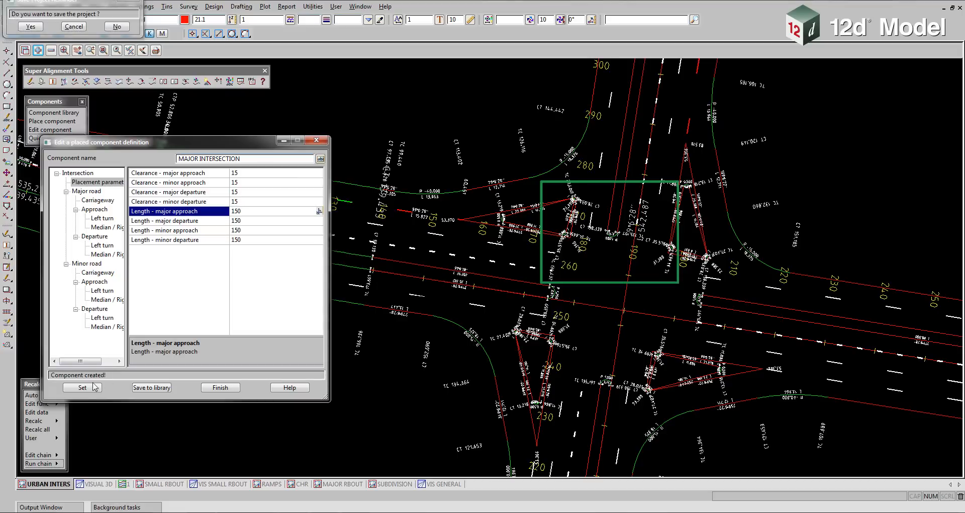
Step: Set and Finish the definition dialog, then Finish the Placed Component Editor to rebuild the intersection
left_click(220, 387)
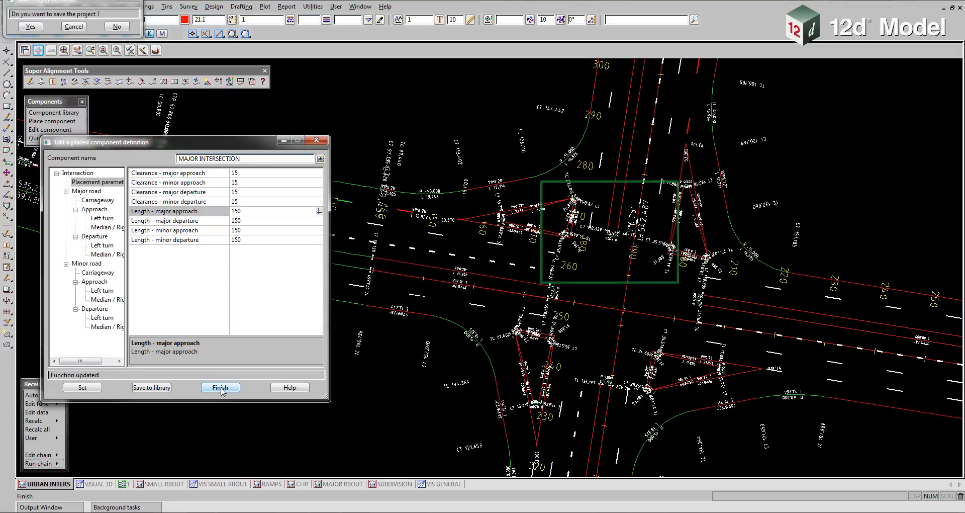
left_click(219, 386)
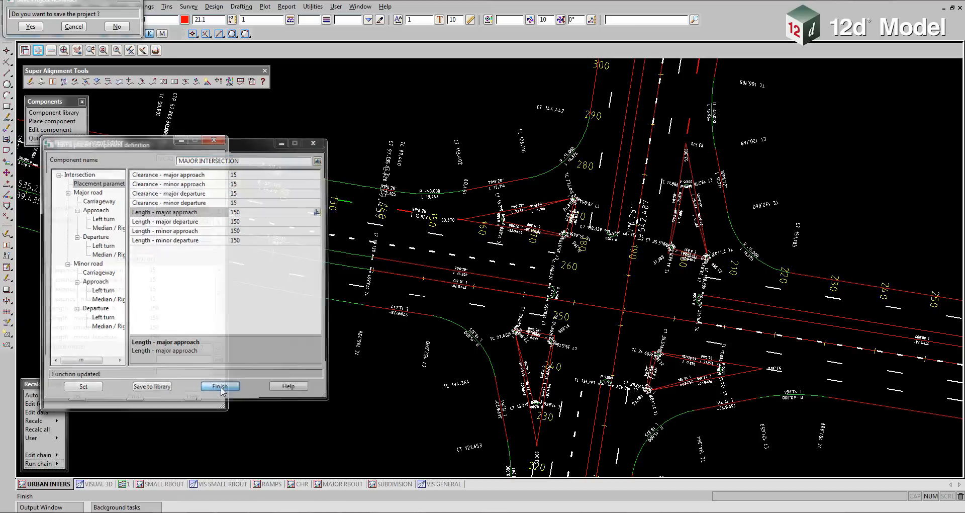
left_click(220, 386)
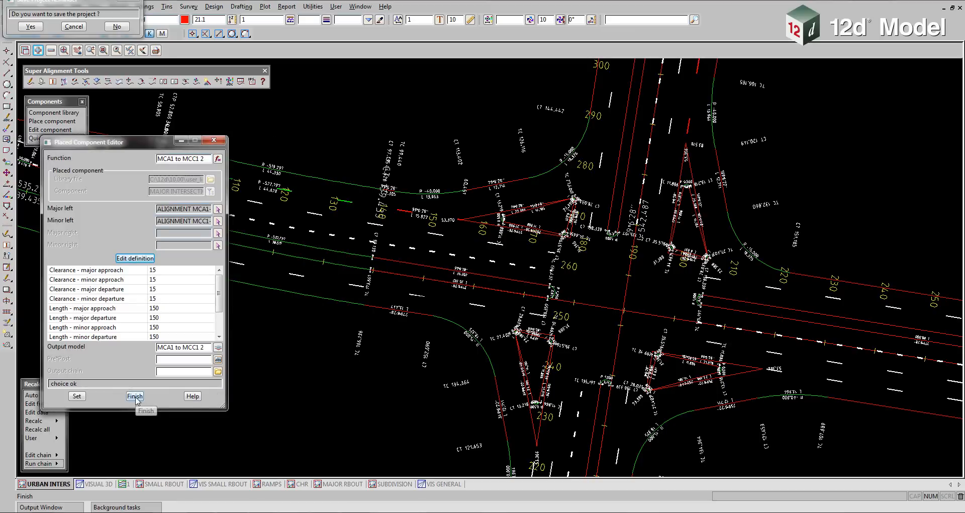
left_click(134, 396)
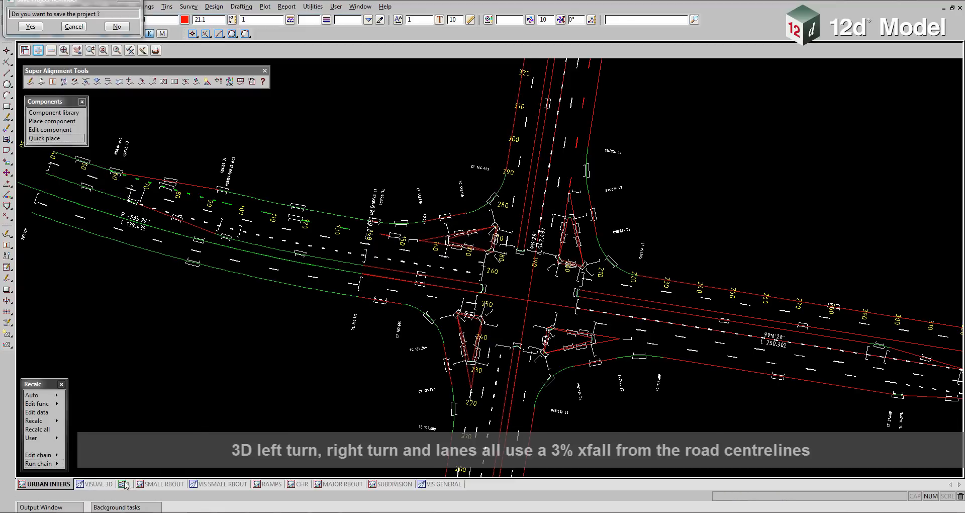
Step: View a road string's vertical profile, then switch to the VISUAL 3D view of the intersection
left_click(122, 484)
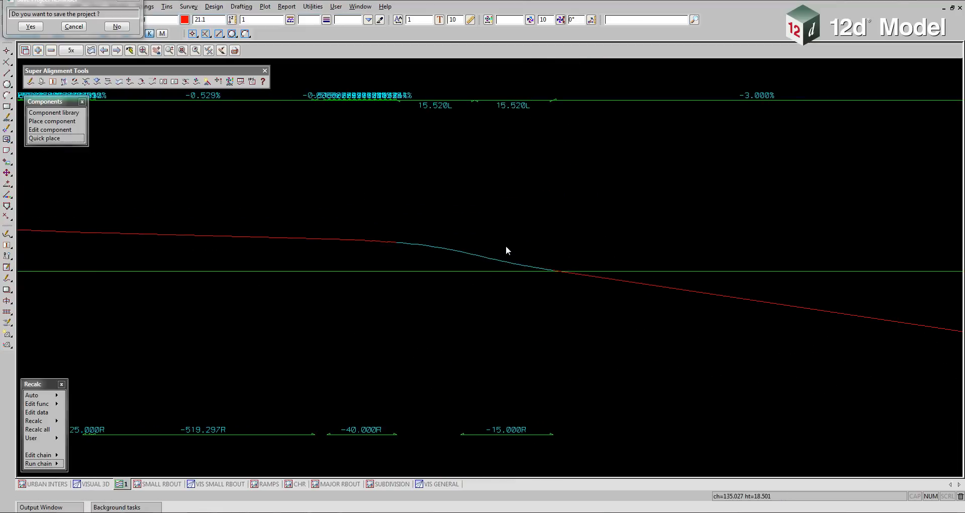
mouse_move(91, 486)
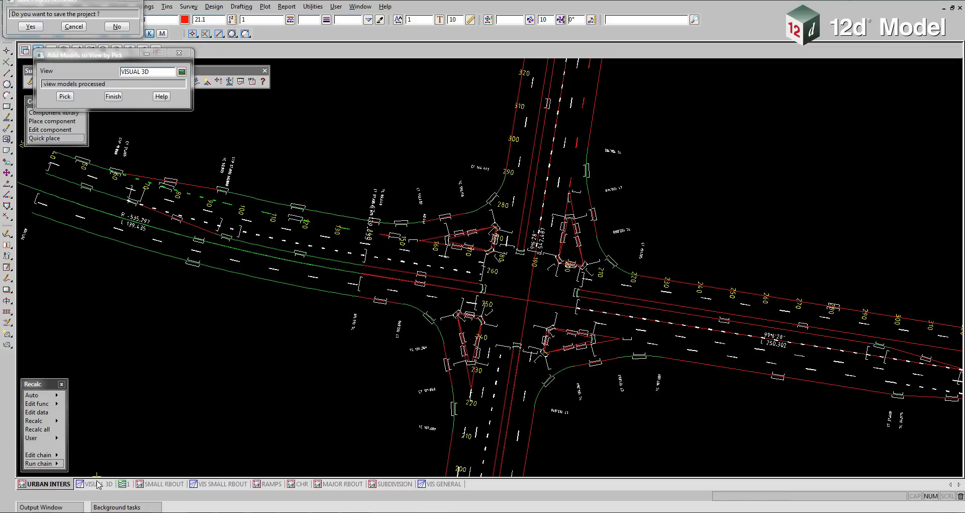
left_click(98, 484)
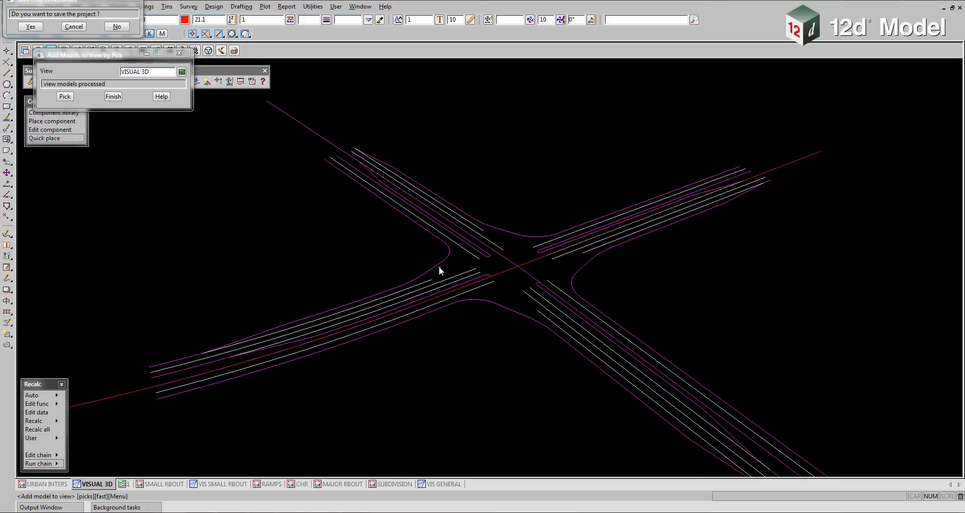